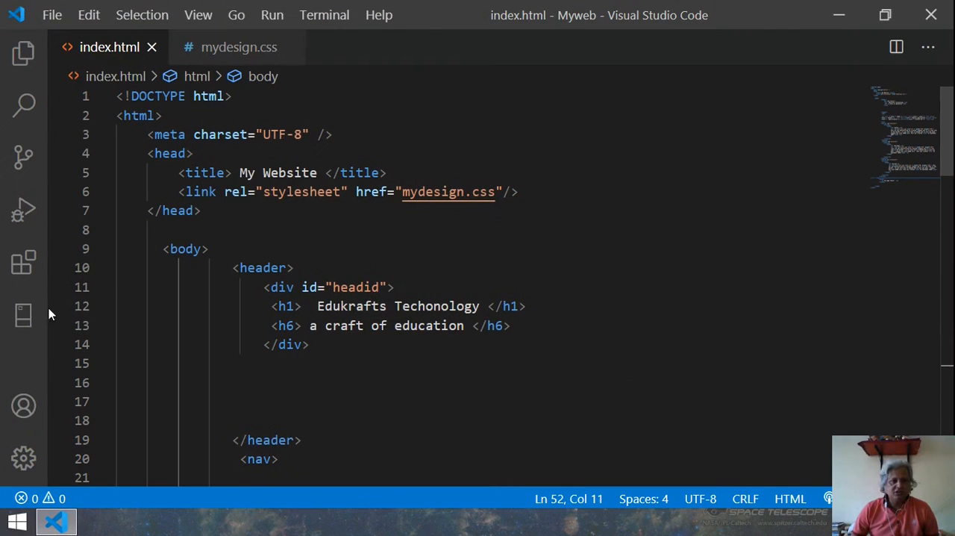
pyautogui.moveTo(50, 303)
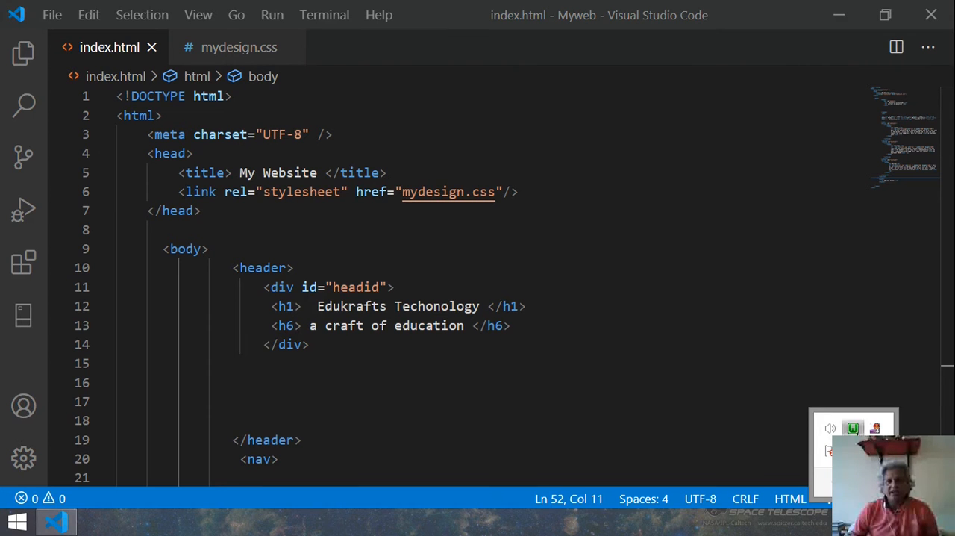
# From the WampServer tray menu, choose Localhost to show the server homepage in the browser
pyautogui.click(851, 427)
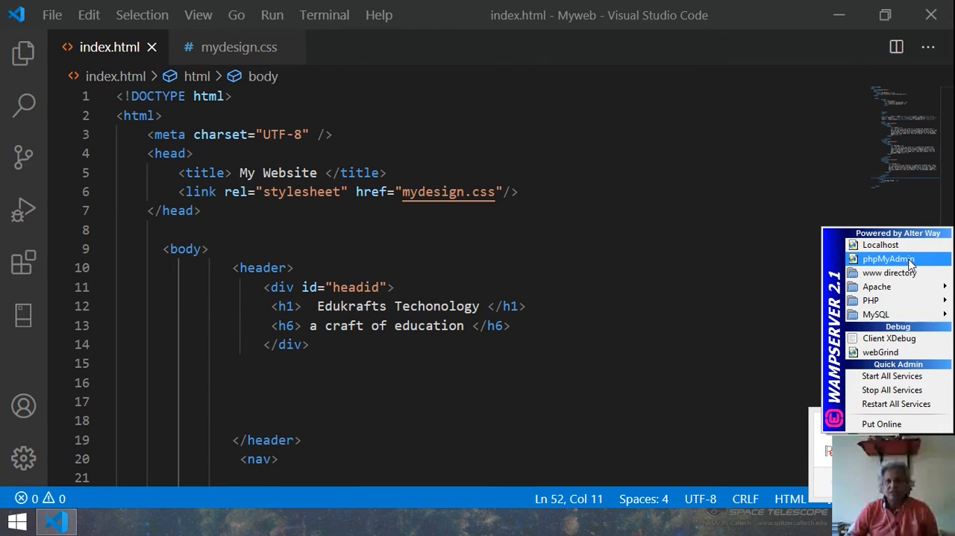
pyautogui.moveTo(895, 263)
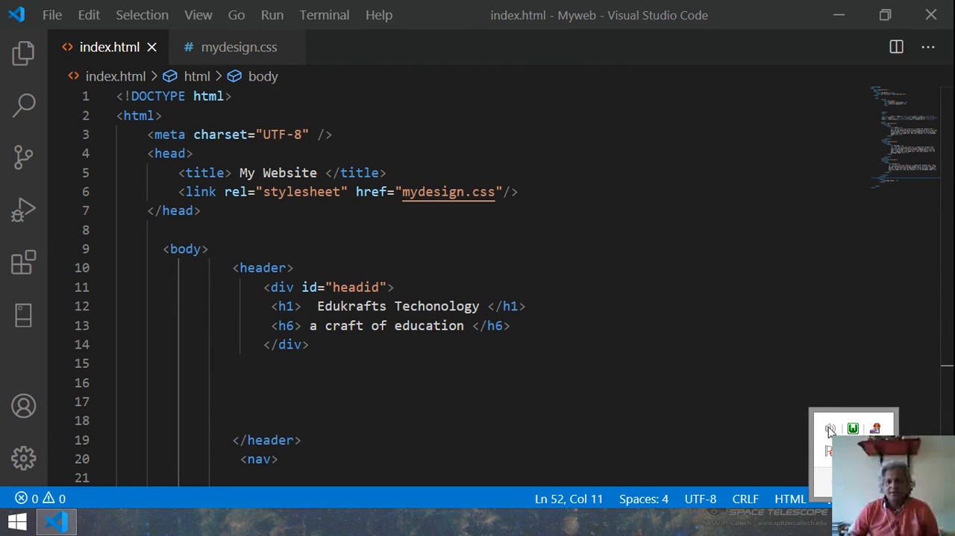
pyautogui.click(830, 427)
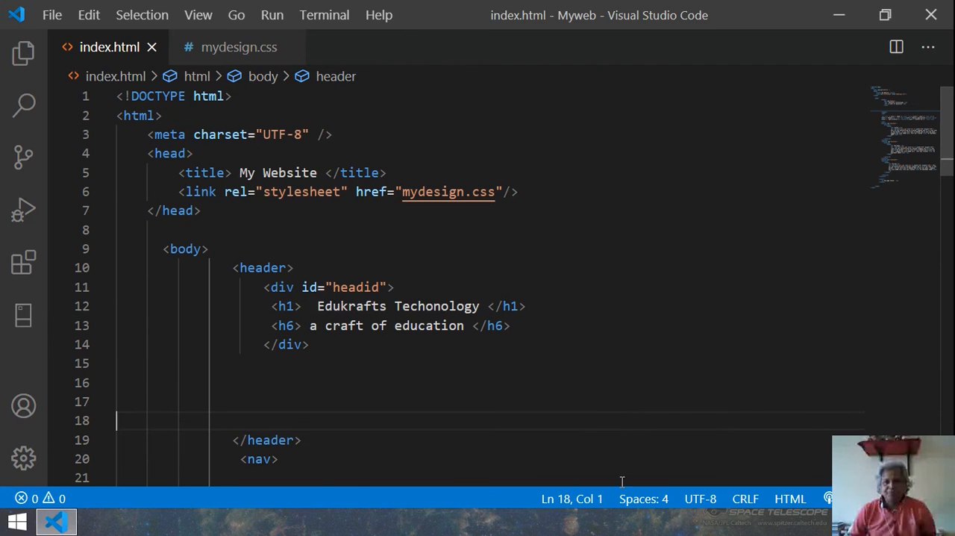
pyautogui.moveTo(342, 393)
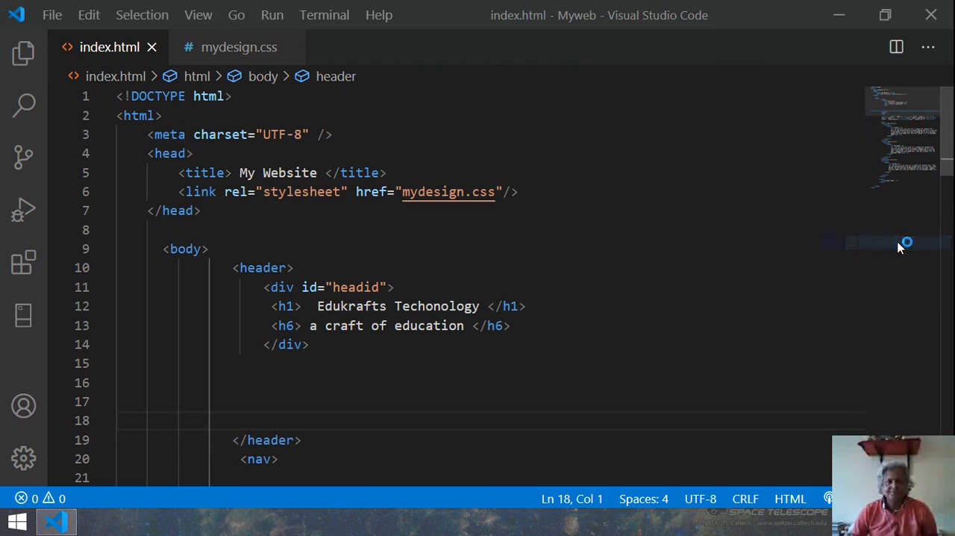
pyautogui.moveTo(644, 408)
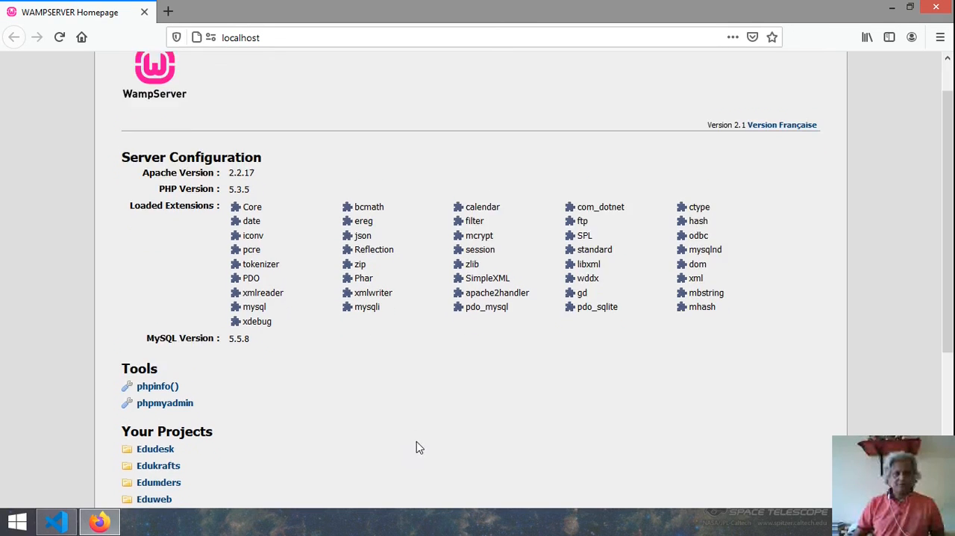
# Scroll the WampServer homepage and open the Myweb project at localhost/Myweb
pyautogui.scroll(-3)
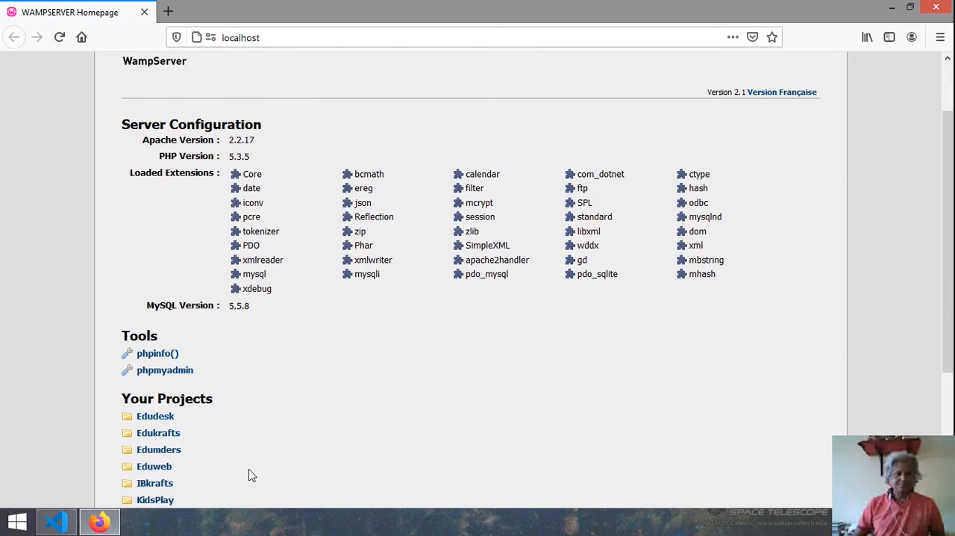
pyautogui.click(153, 379)
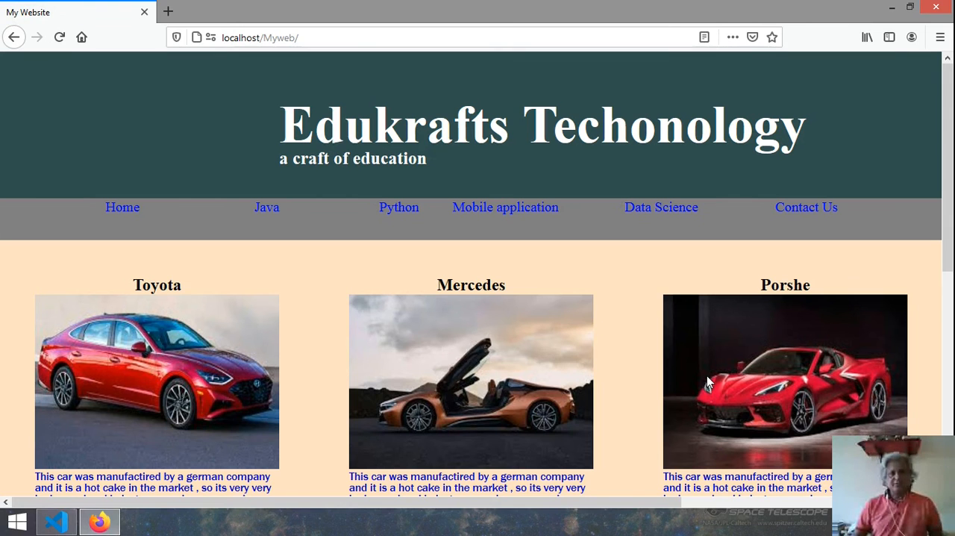
pyautogui.moveTo(713, 388)
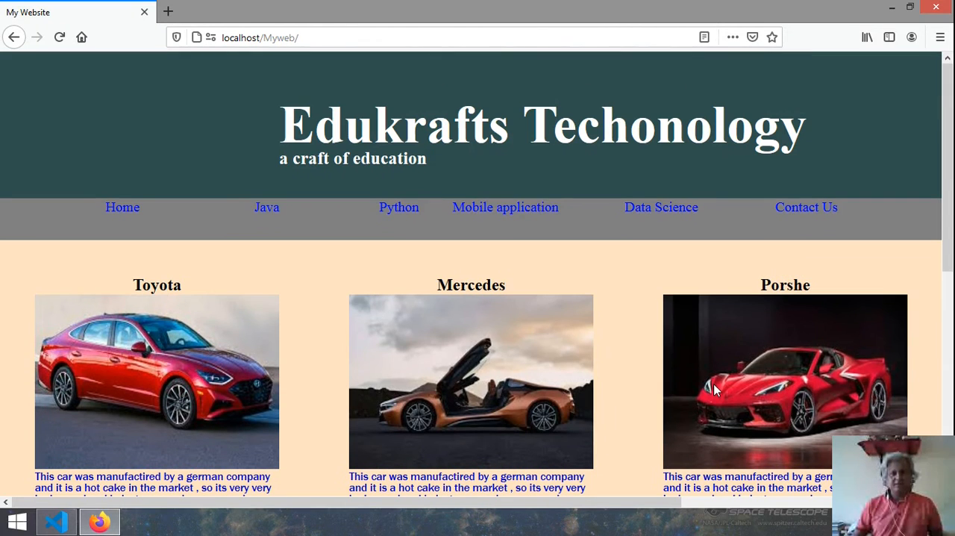
pyautogui.moveTo(498, 216)
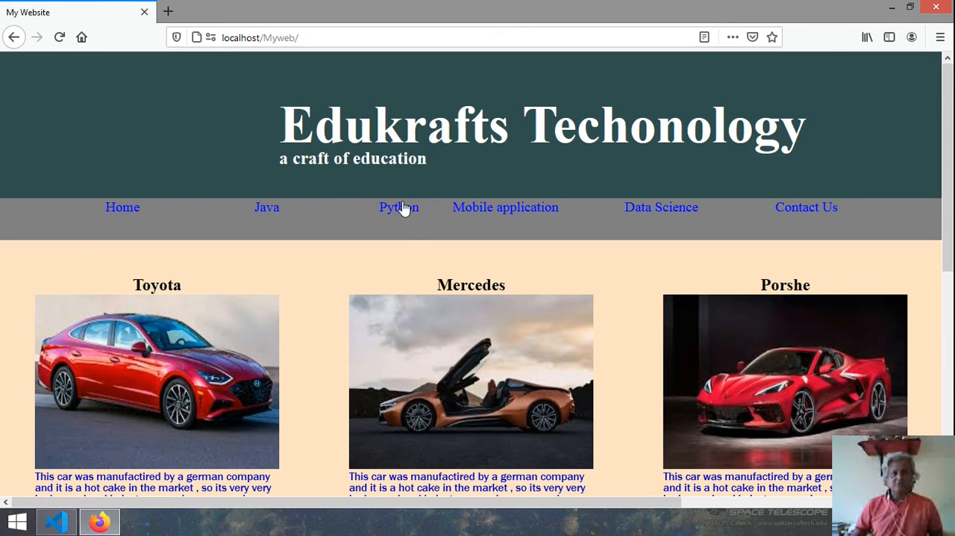
pyautogui.moveTo(254, 290)
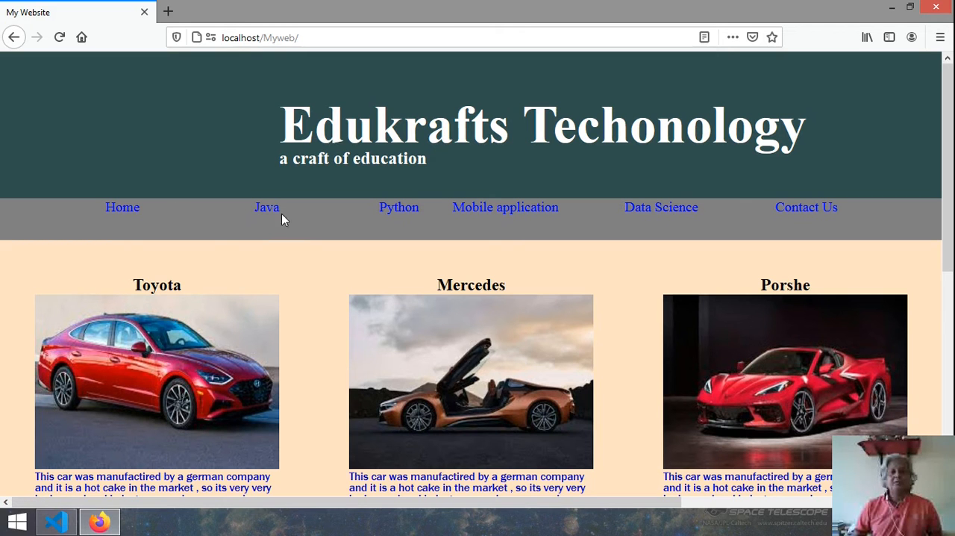
pyautogui.moveTo(123, 208)
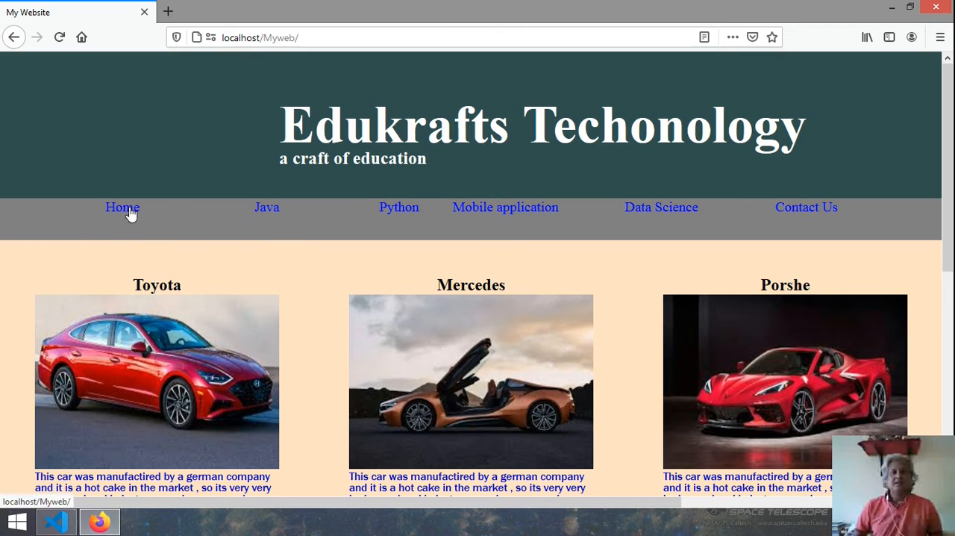
pyautogui.moveTo(295, 211)
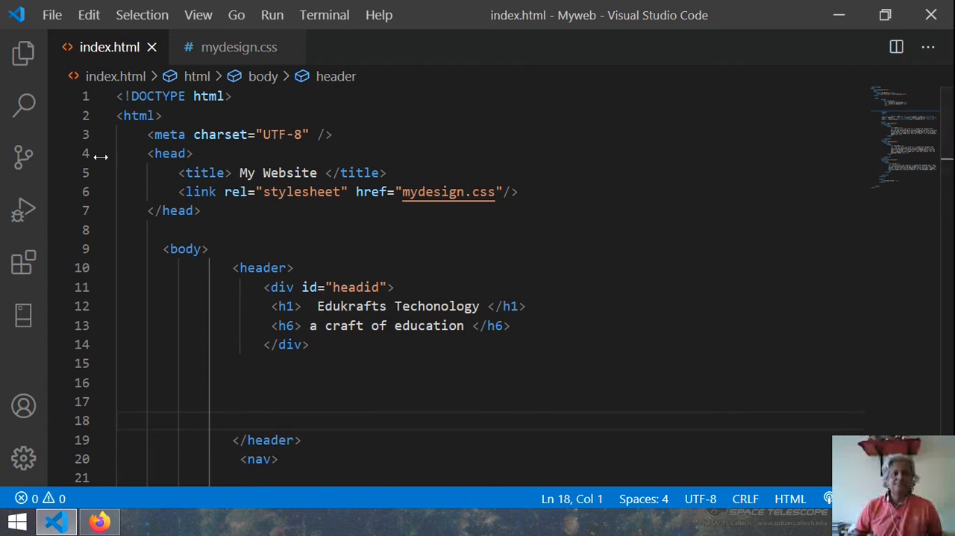
# In the Explorer, abandon the stray 'ho' folder entry and create java.html
pyautogui.click(23, 53)
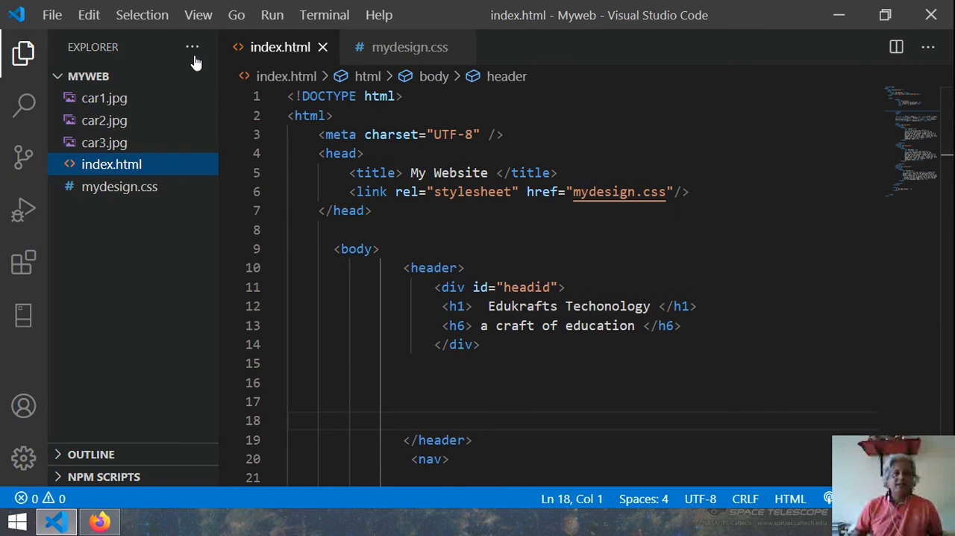
pyautogui.click(120, 75)
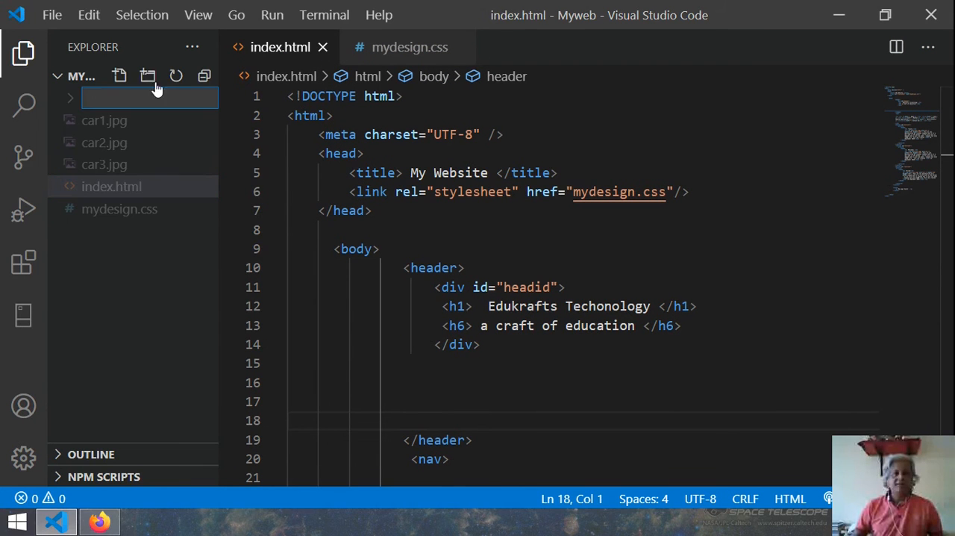
pyautogui.write('ho')
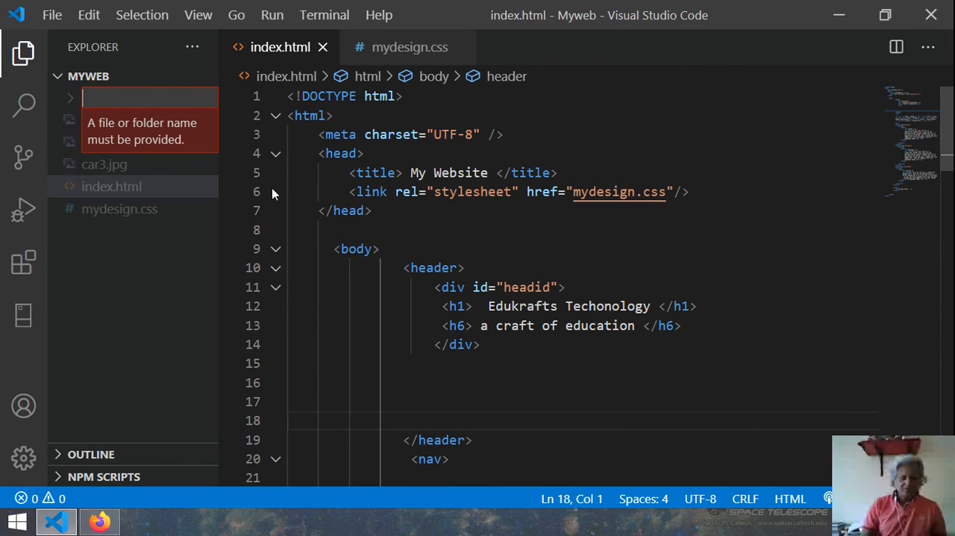
pyautogui.write('ho')
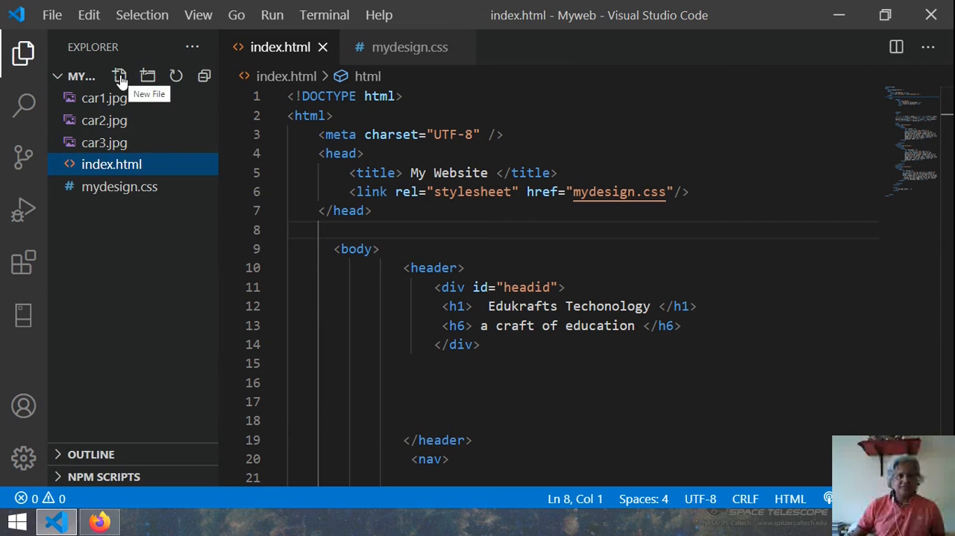
pyautogui.click(119, 75)
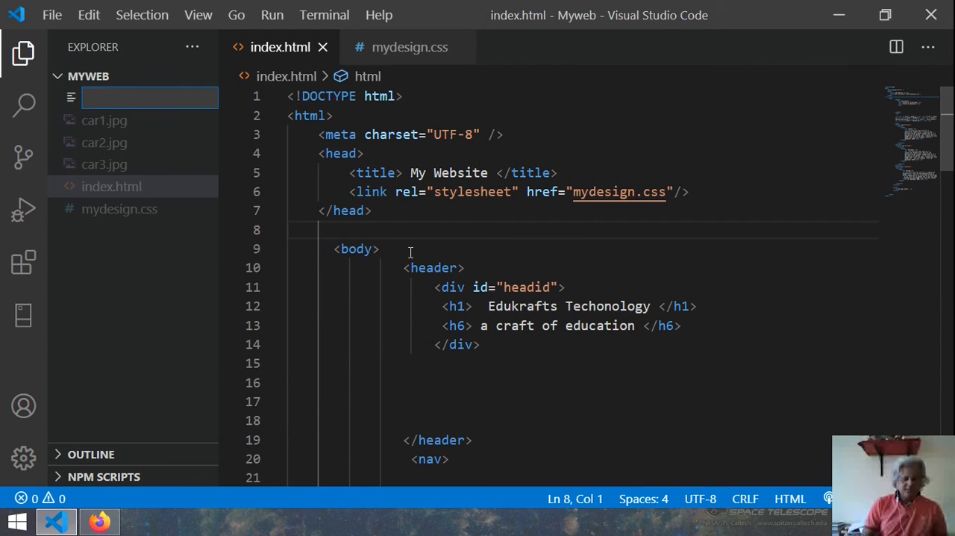
pyautogui.write('java')
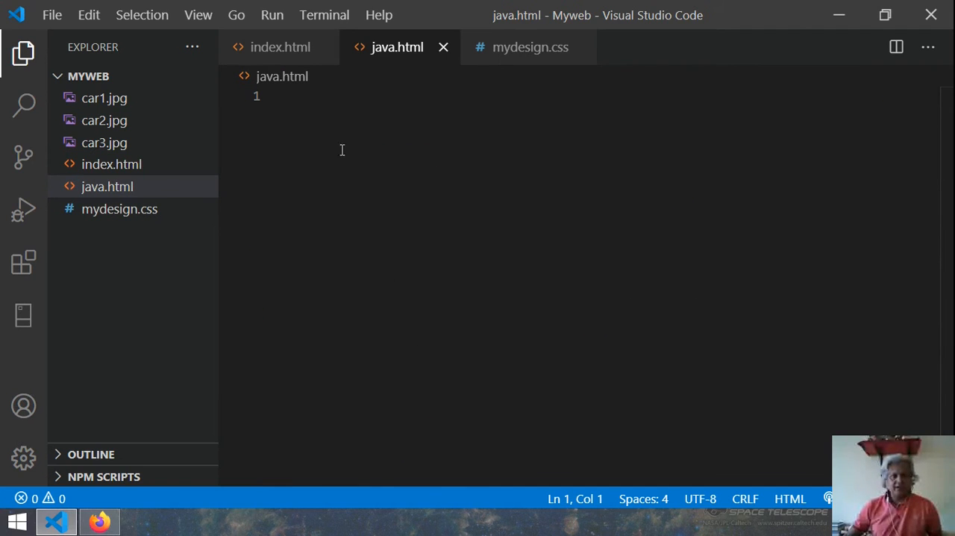
# Copy index.html lines 1–24, doctype through nav, and paste them into java.html
pyautogui.click(279, 46)
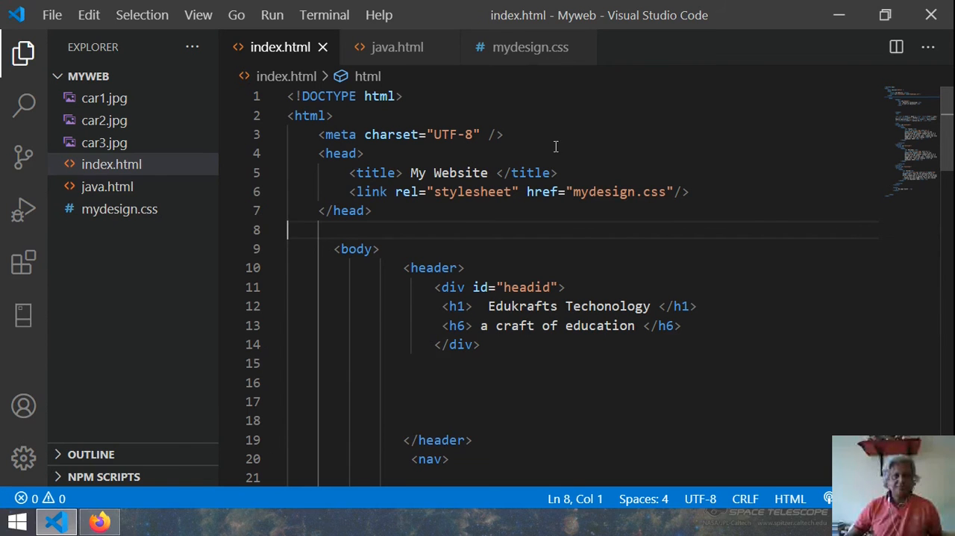
pyautogui.click(362, 153)
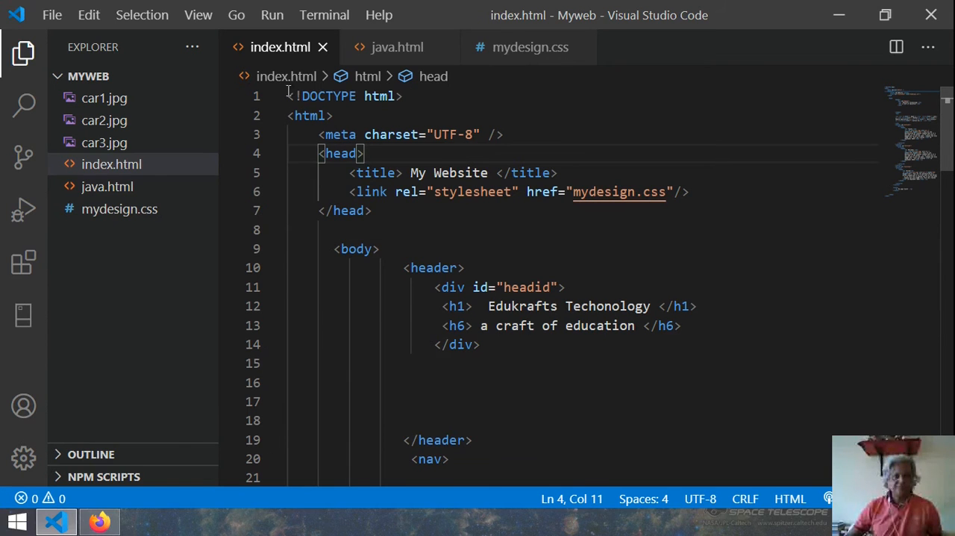
pyautogui.moveTo(290, 96); pyautogui.dragTo(342, 173)
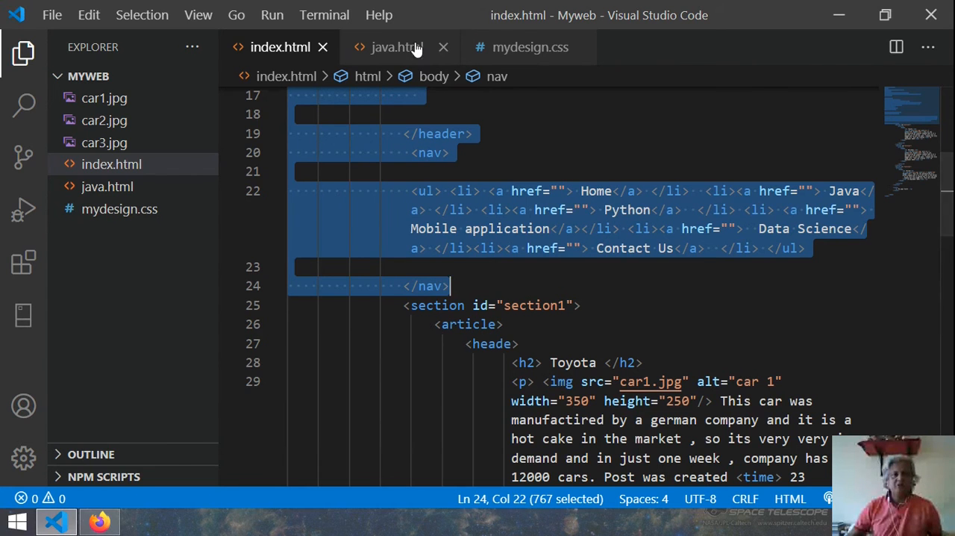
pyautogui.click(396, 47)
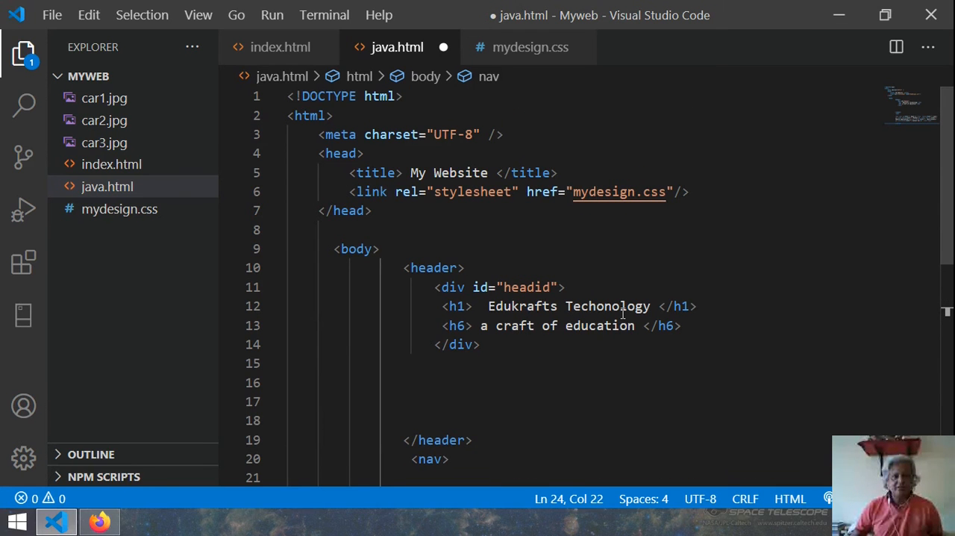
pyautogui.scroll(-3)
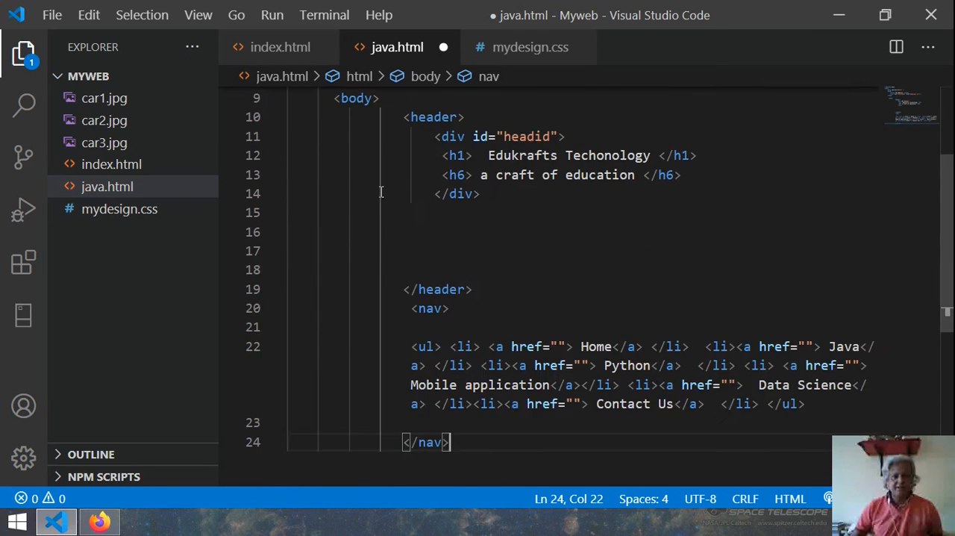
pyautogui.scroll(-3)
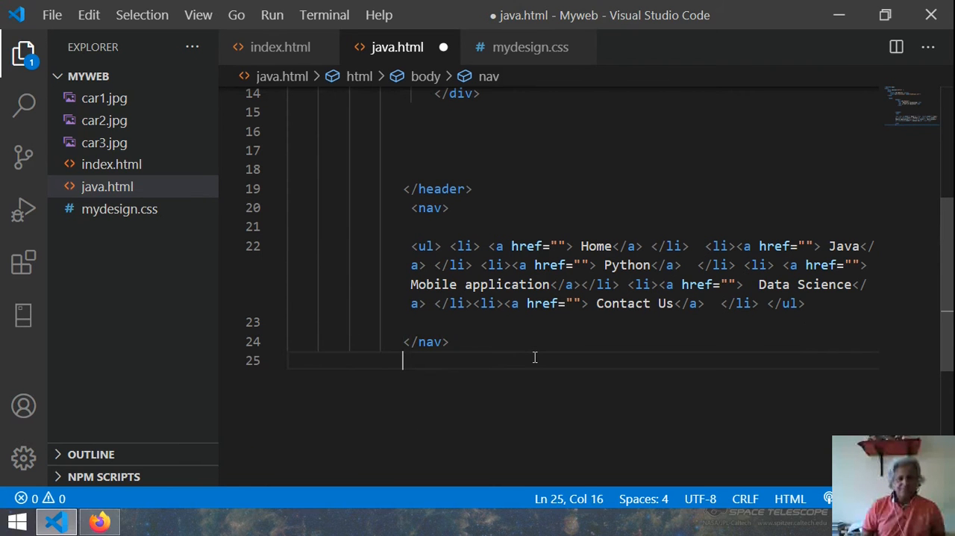
# Below the nav in java.html, add an empty div plus closing </body> and </html> tags
pyautogui.press('Enter')
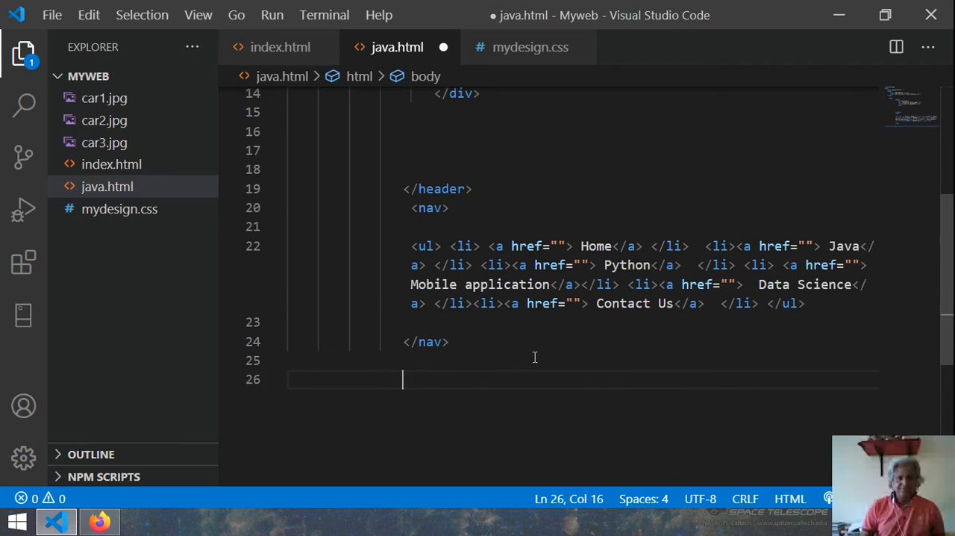
pyautogui.write('<')
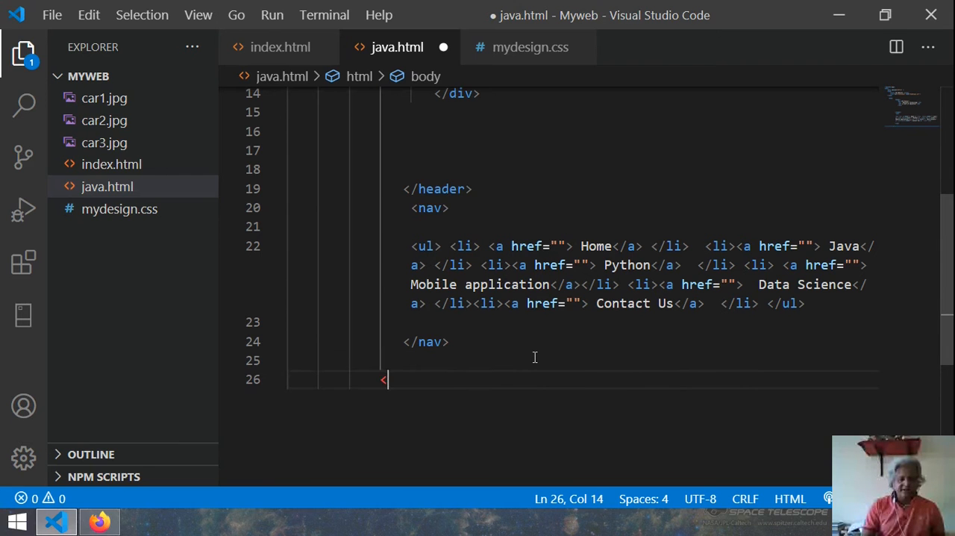
pyautogui.write('div>')
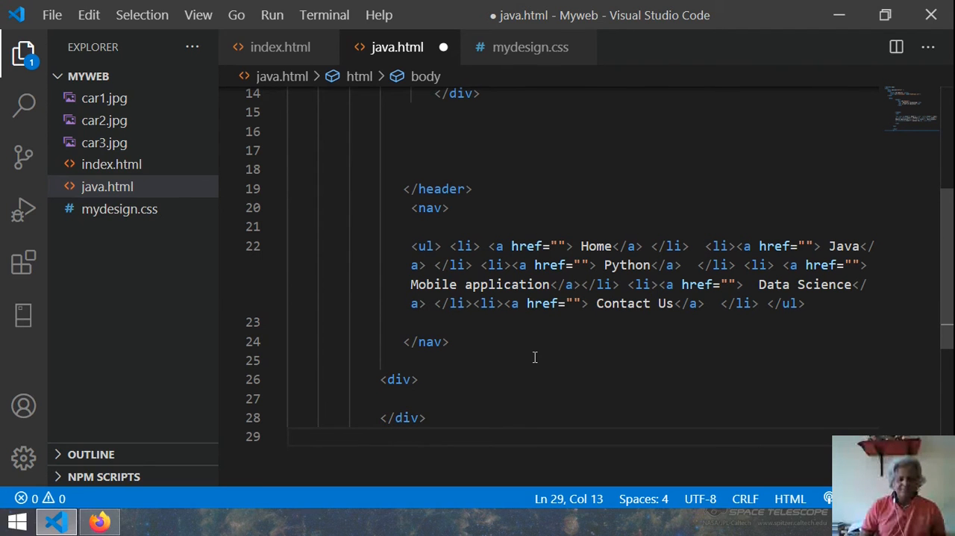
pyautogui.write('</body>h')
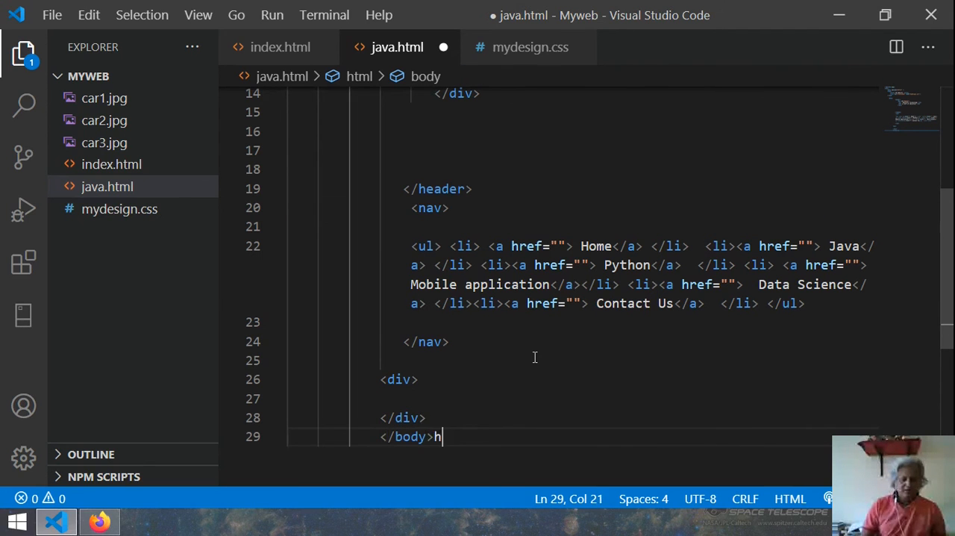
pyautogui.write('tml>')
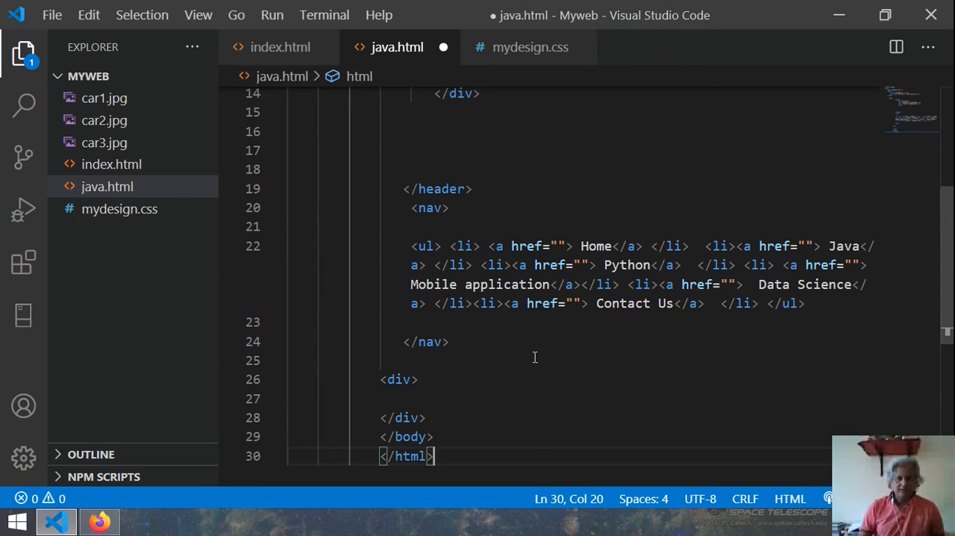
pyautogui.click(407, 379)
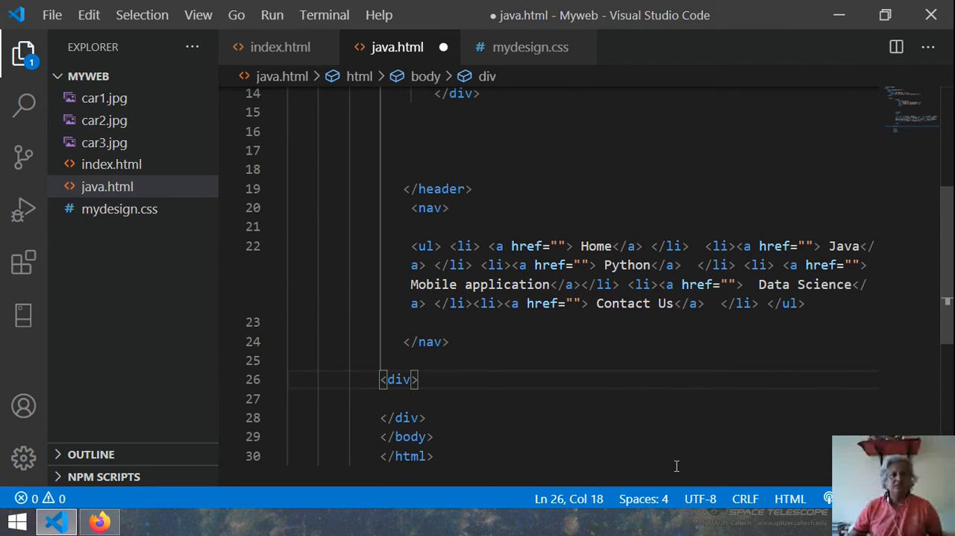
pyautogui.click(279, 47)
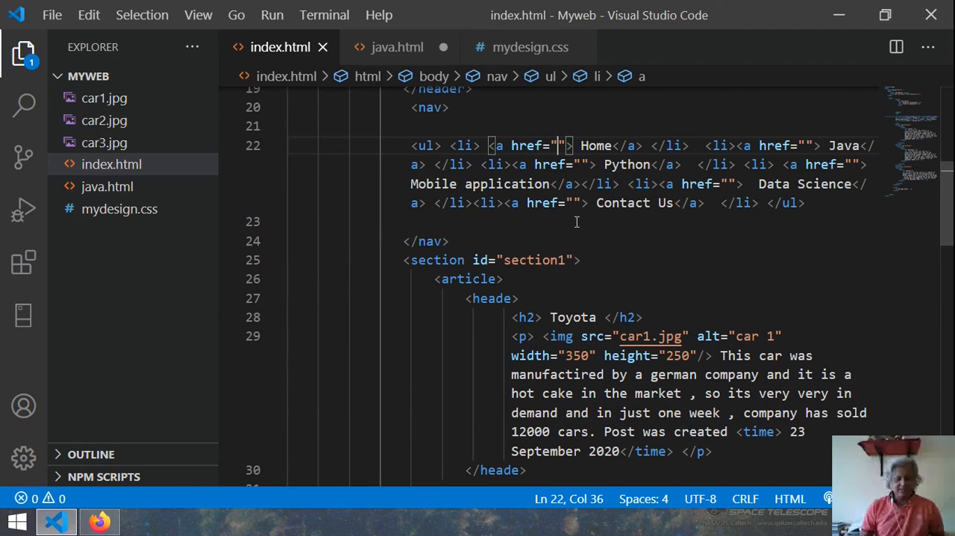
# Set the Home link href to index.html and the Java link href to java.html
pyautogui.write('index')
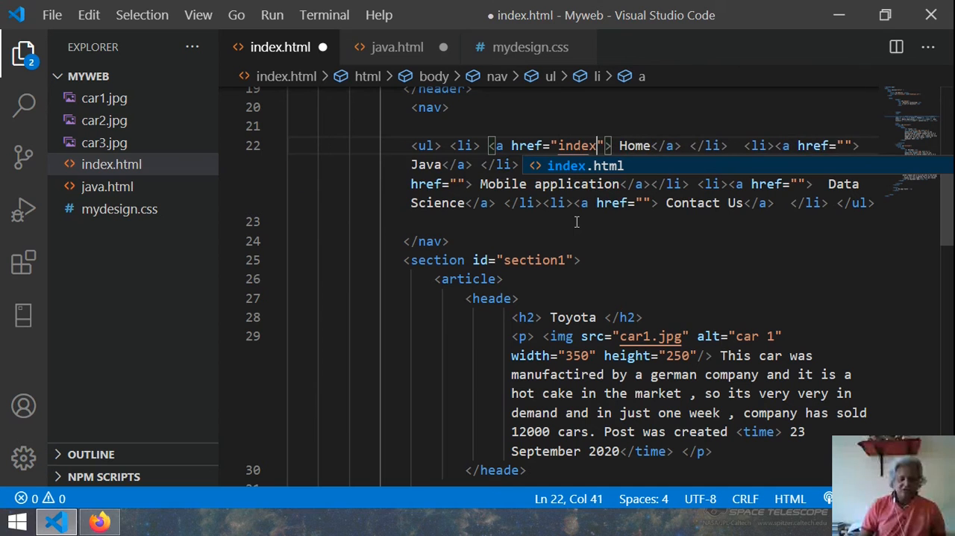
pyautogui.write('.html')
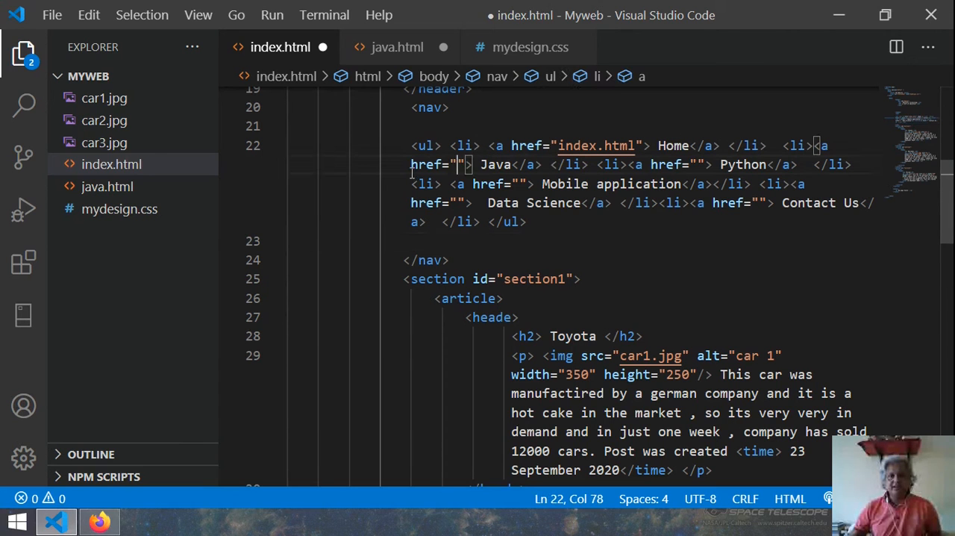
pyautogui.doubleClick(495, 164)
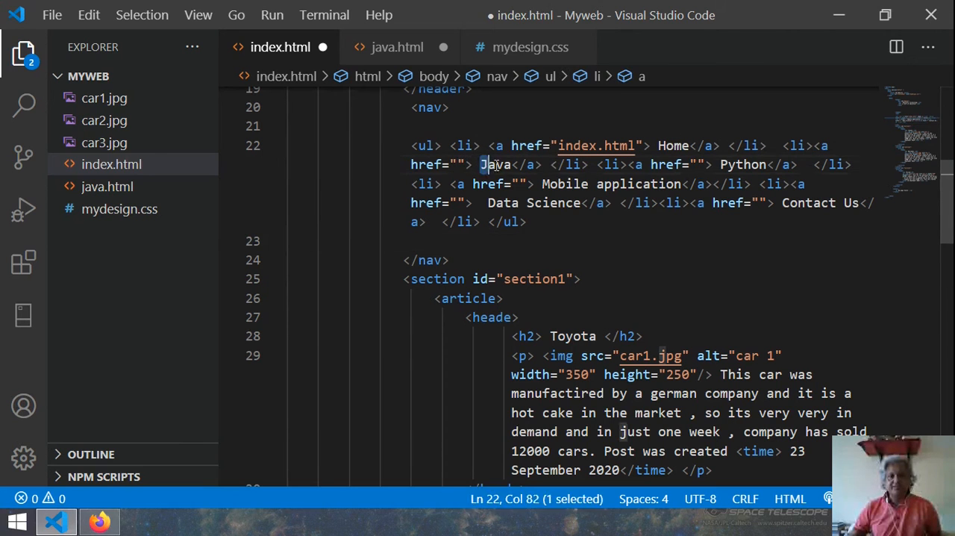
pyautogui.doubleClick(497, 164)
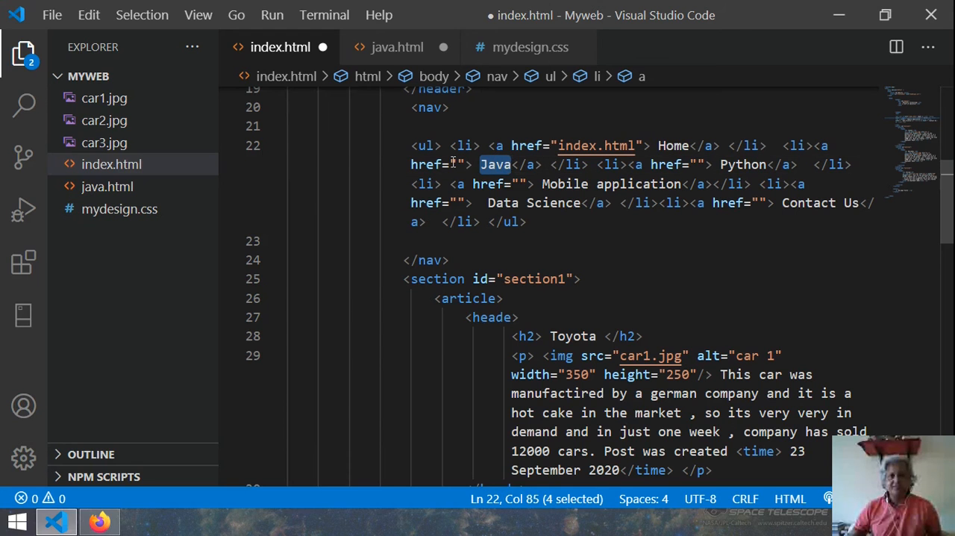
pyautogui.write('java.html')
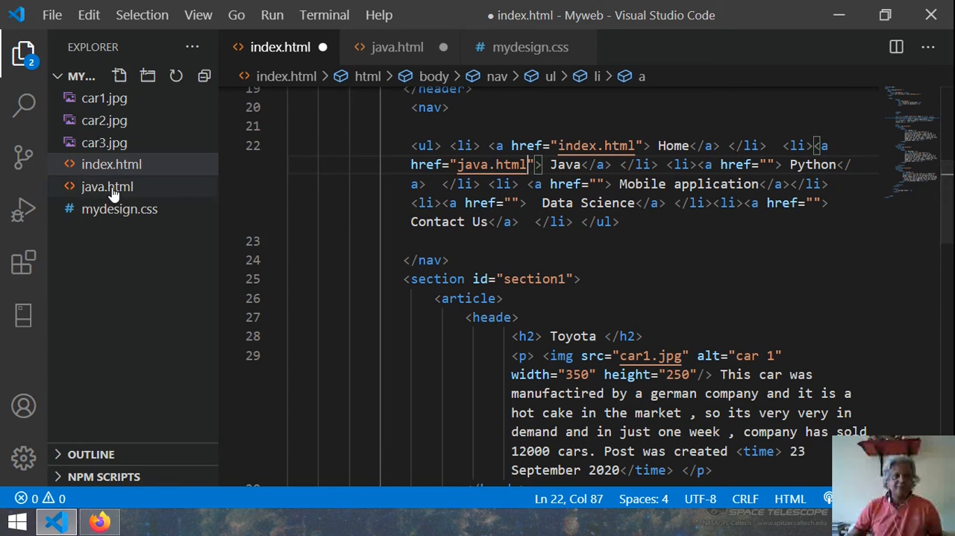
pyautogui.moveTo(107, 187)
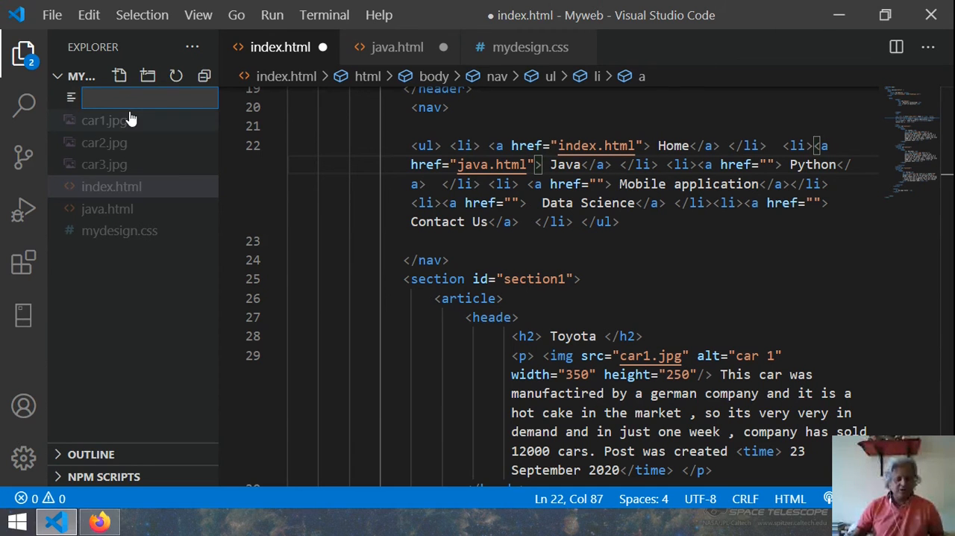
# Create contactus.html holding the shared header, navigation links and closing tags
pyautogui.write('contactus.html')
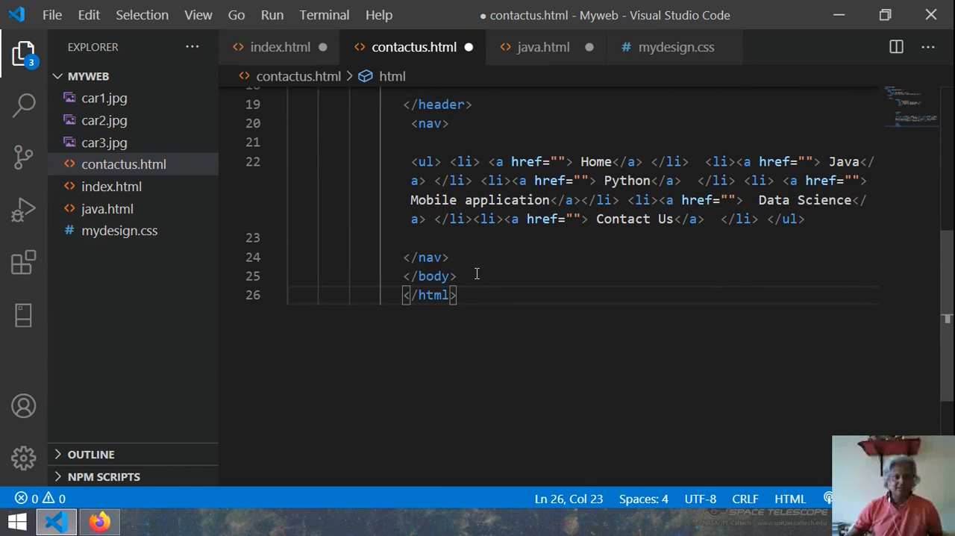
pyautogui.moveTo(280, 47)
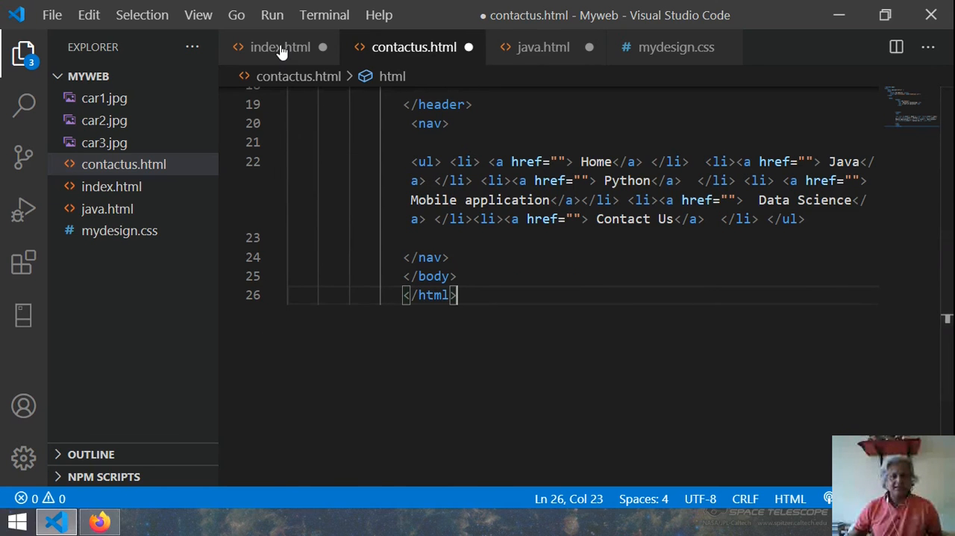
# Point the Contact Us href in index.html to contactus.html and save index.html
pyautogui.click(280, 47)
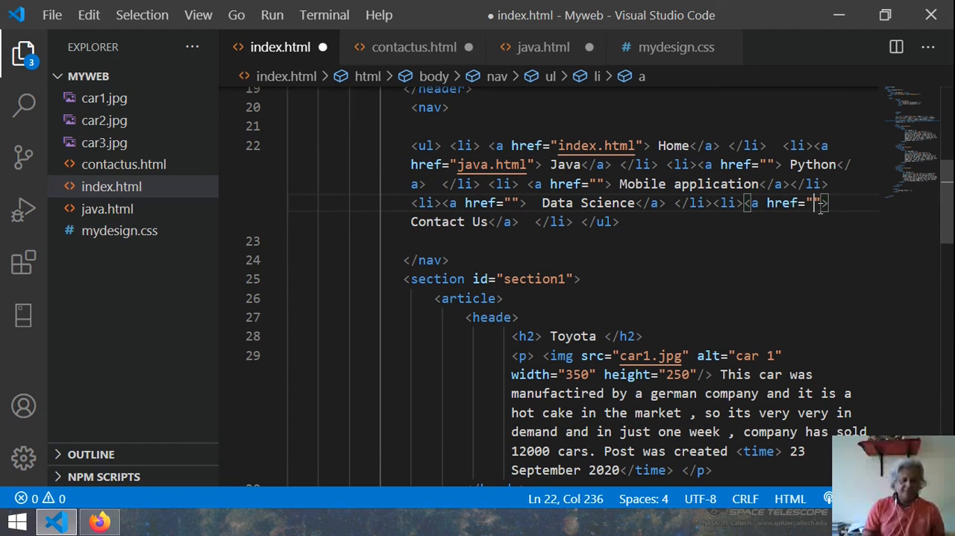
pyautogui.write('contact')
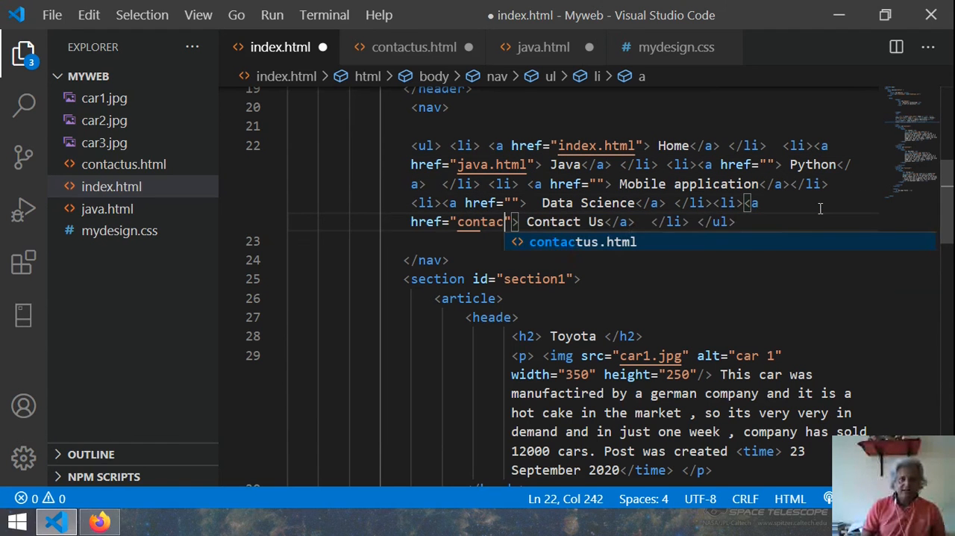
pyautogui.press('Tab')
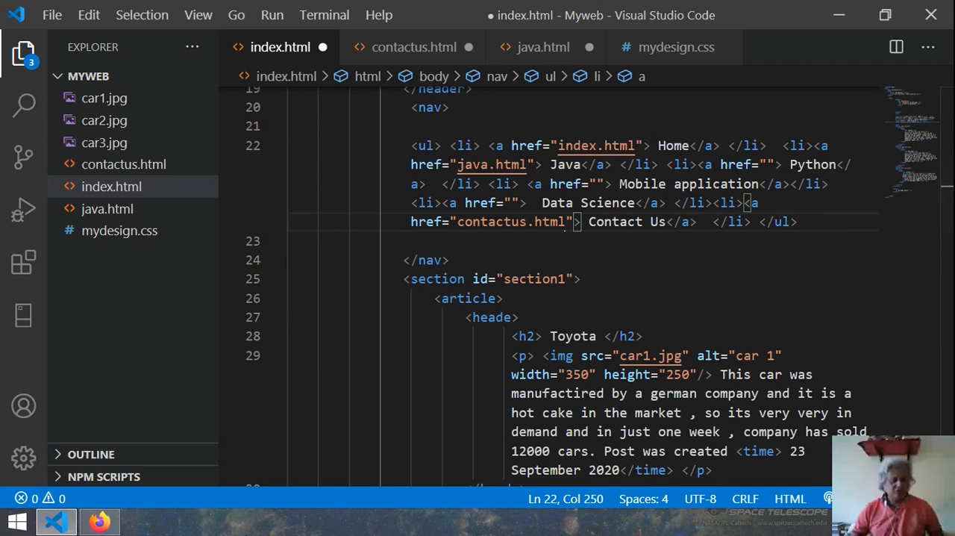
pyautogui.press('ctrl+s')
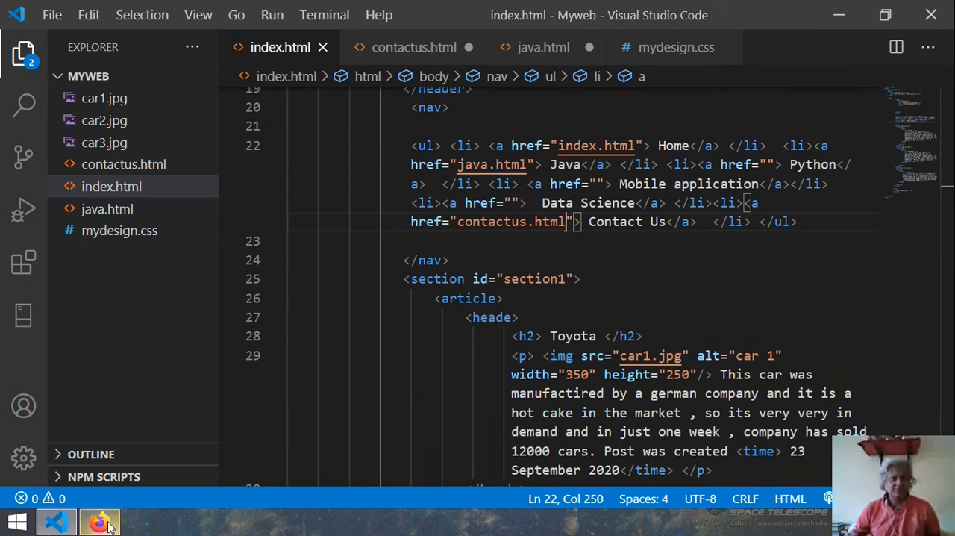
# Maximize Firefox on localhost/Myweb and follow the Home and Java links to java.html
pyautogui.click(100, 521)
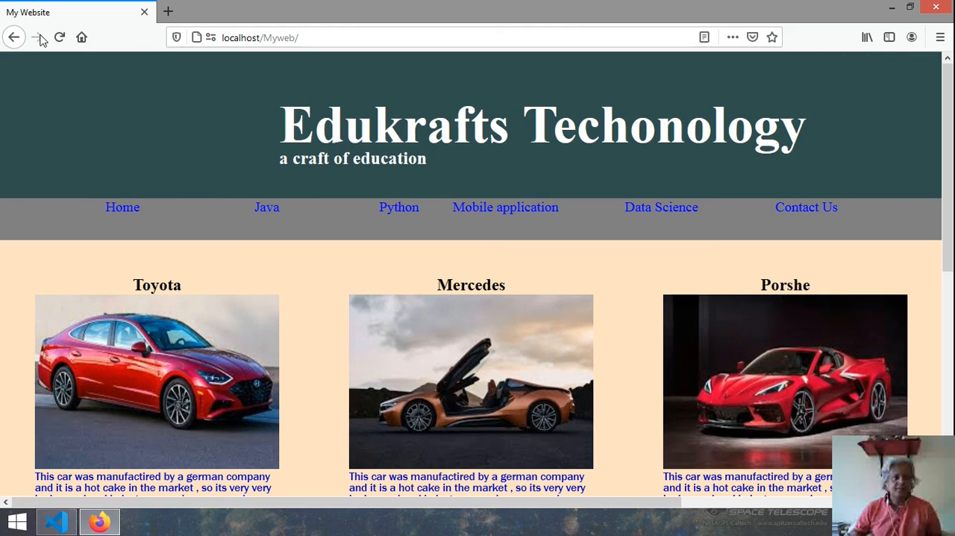
pyautogui.click(81, 37)
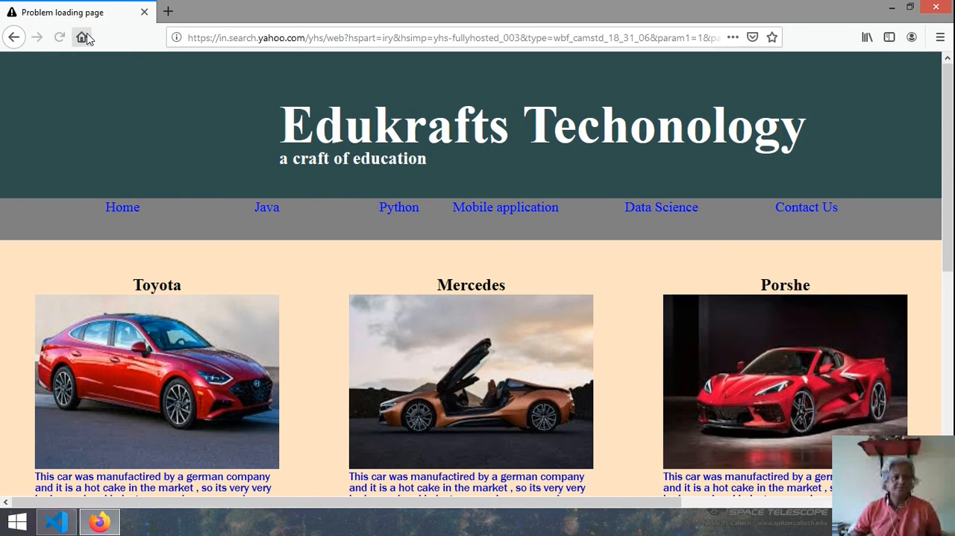
pyautogui.click(82, 37)
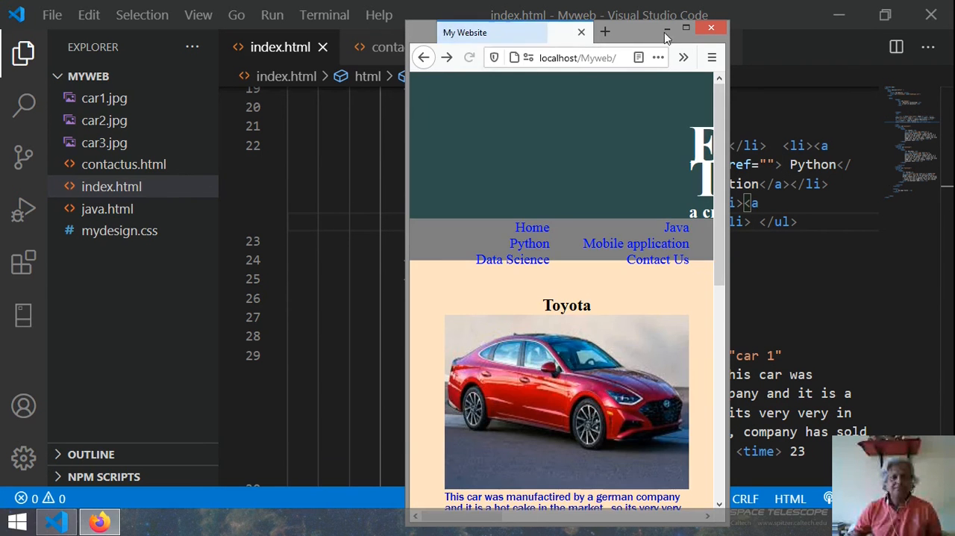
pyautogui.click(684, 28)
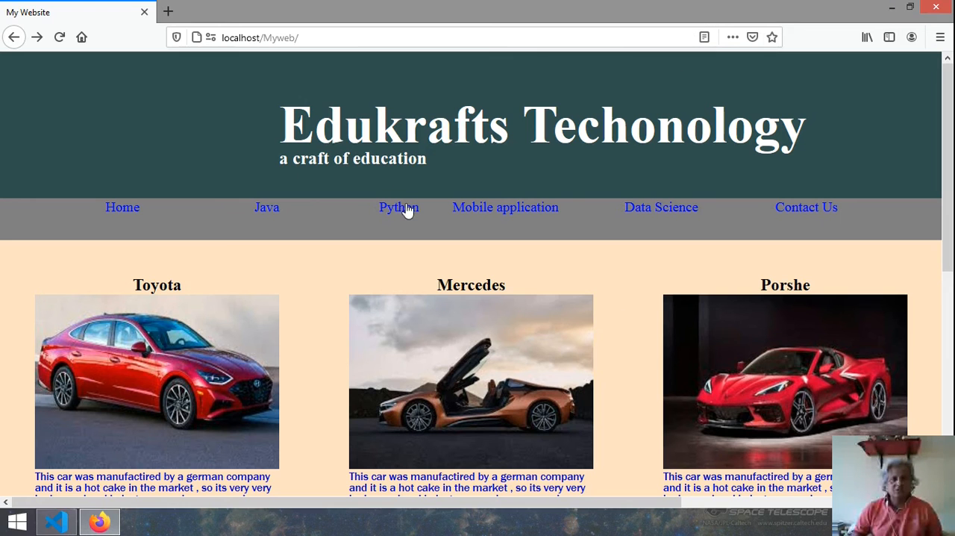
pyautogui.click(122, 207)
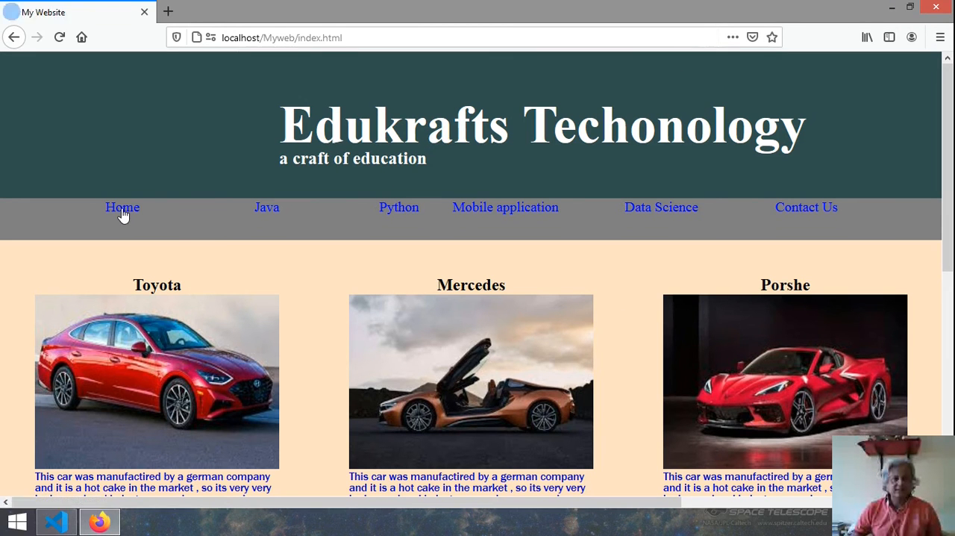
pyautogui.click(267, 206)
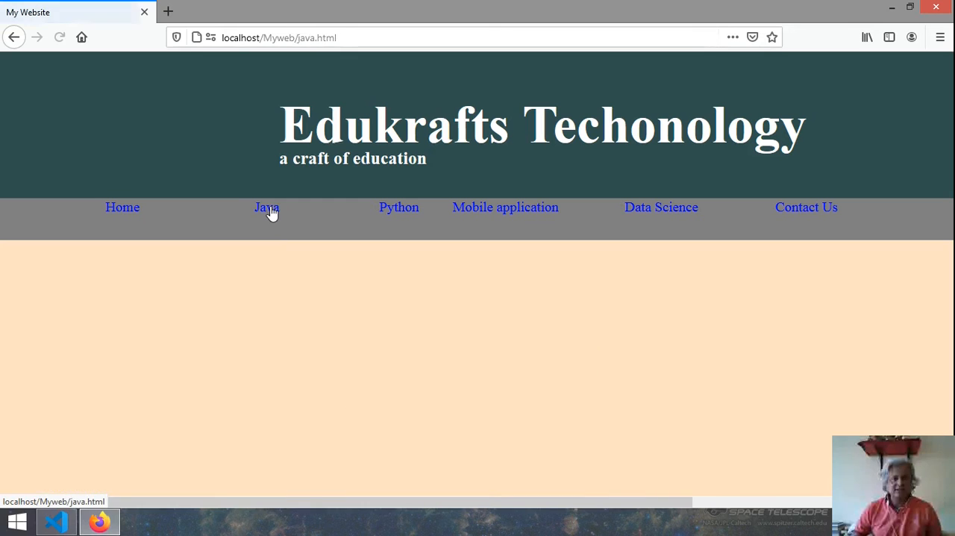
pyautogui.moveTo(193, 260)
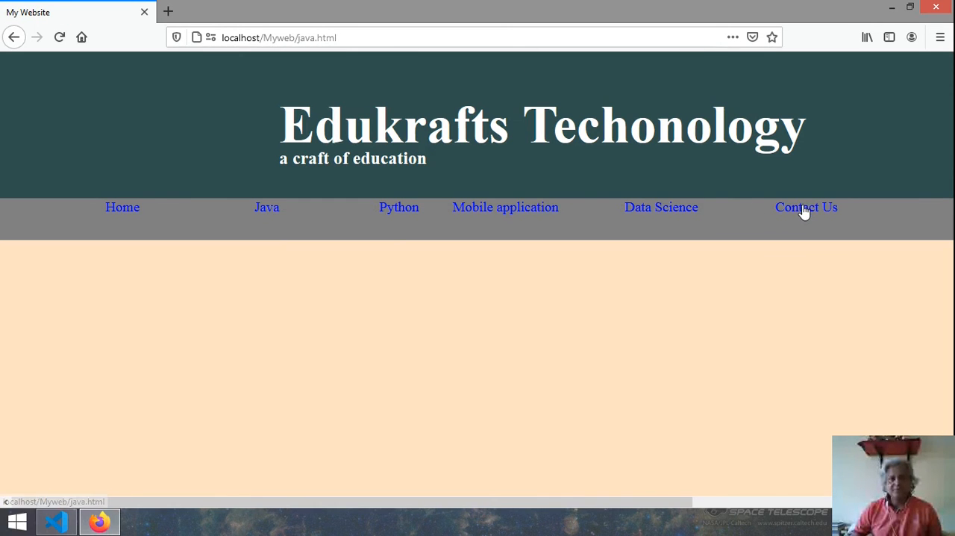
pyautogui.moveTo(812, 214)
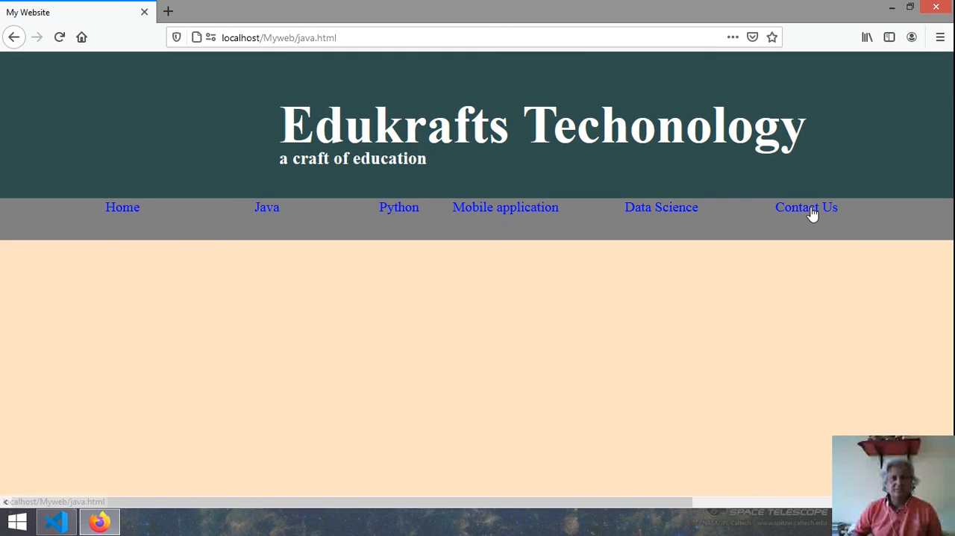
pyautogui.moveTo(816, 217)
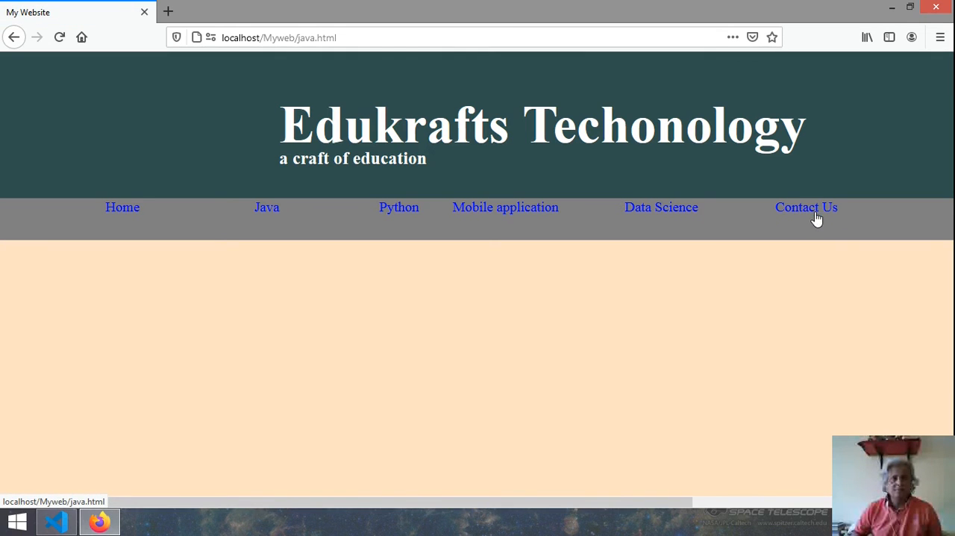
pyautogui.moveTo(660, 216)
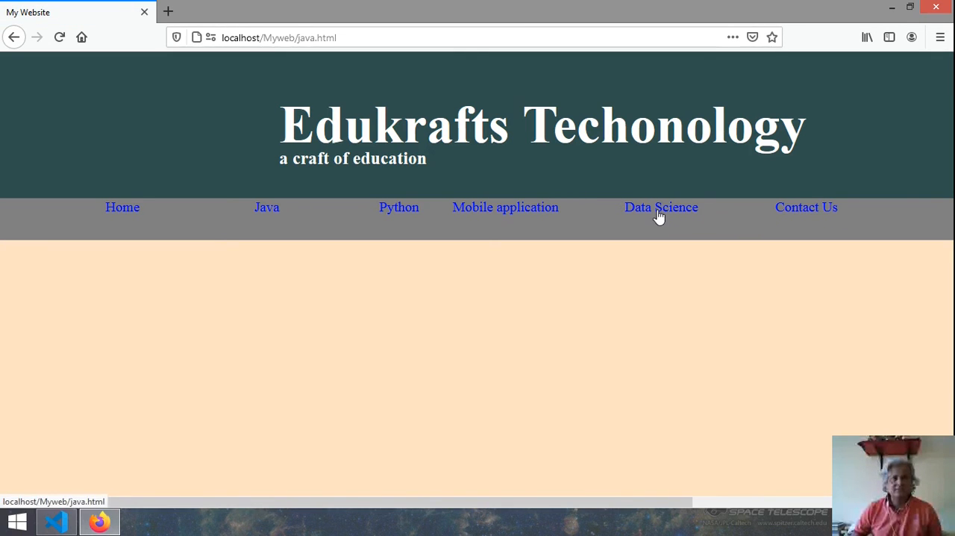
pyautogui.moveTo(691, 257)
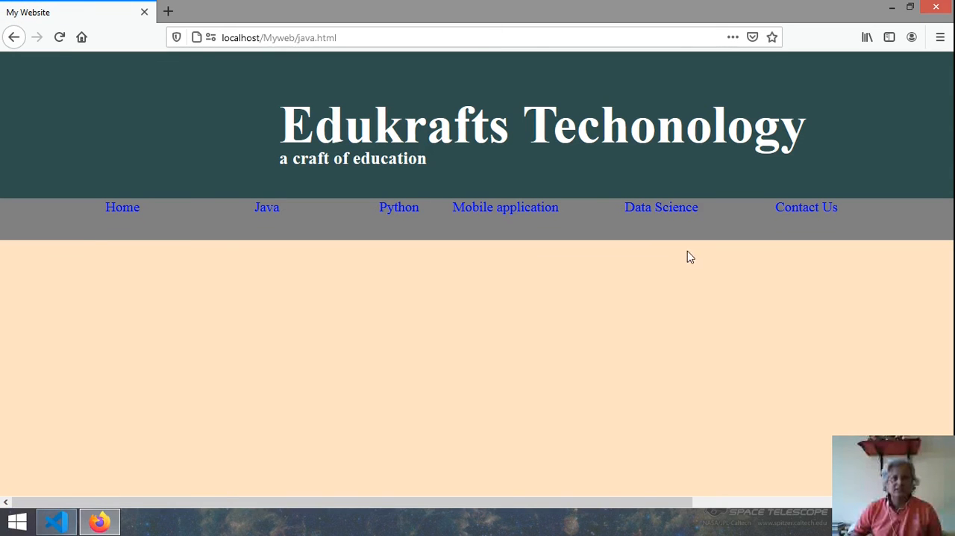
pyautogui.moveTo(117, 214)
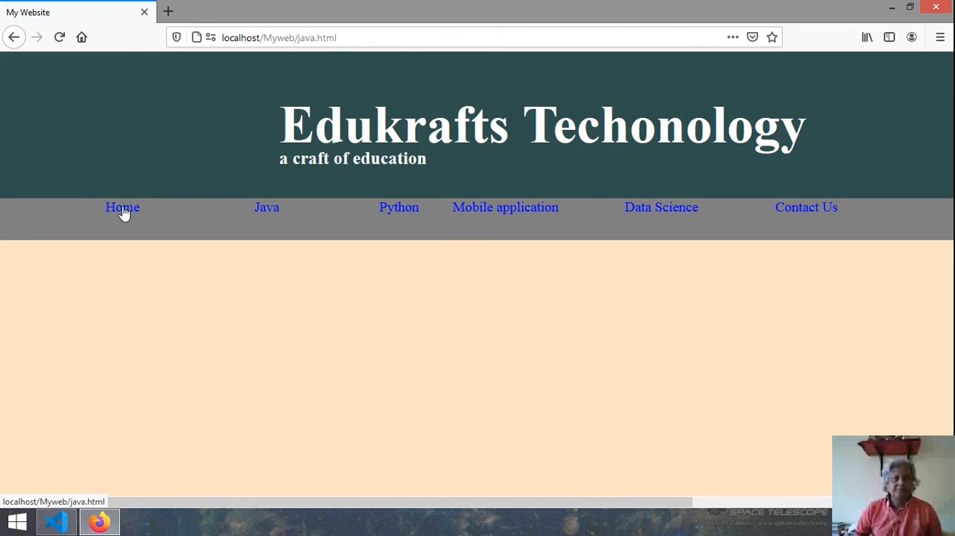
pyautogui.moveTo(266, 211)
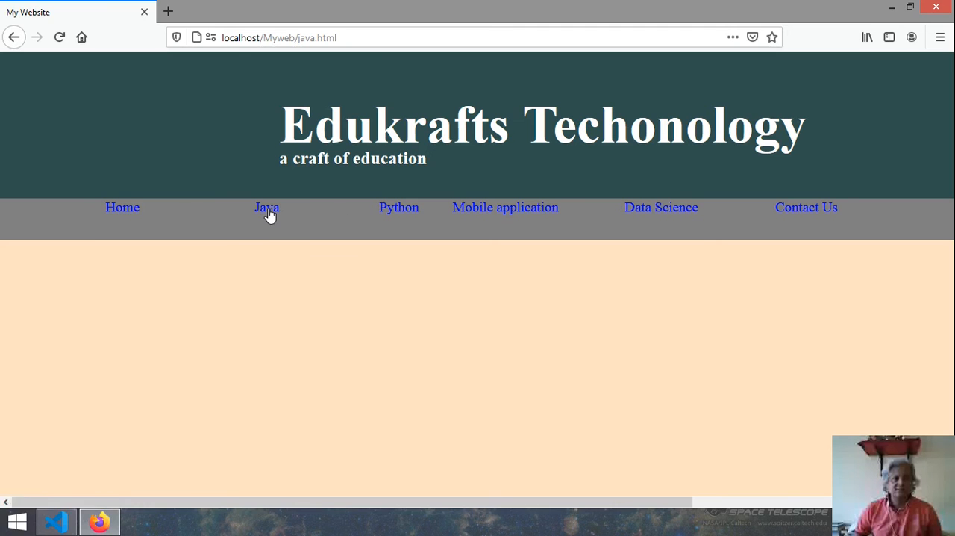
pyautogui.moveTo(251, 124)
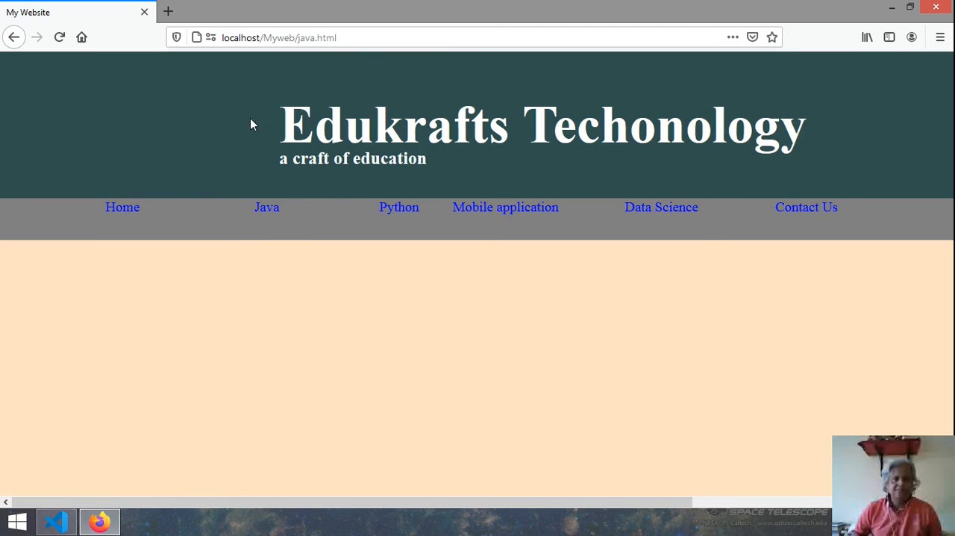
pyautogui.moveTo(806, 207)
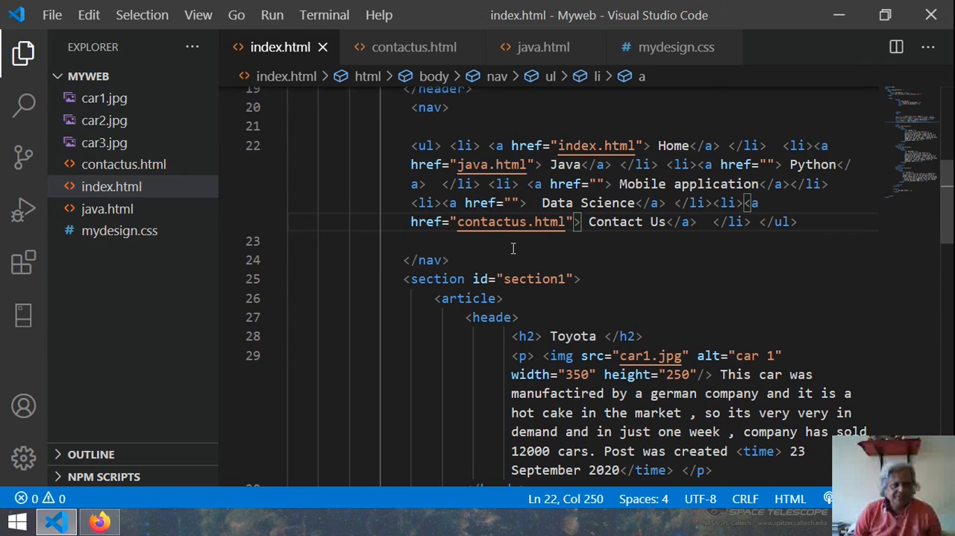
# Minimize Visual Studio Code to reveal Firefox showing the site's home page
pyautogui.click(450, 260)
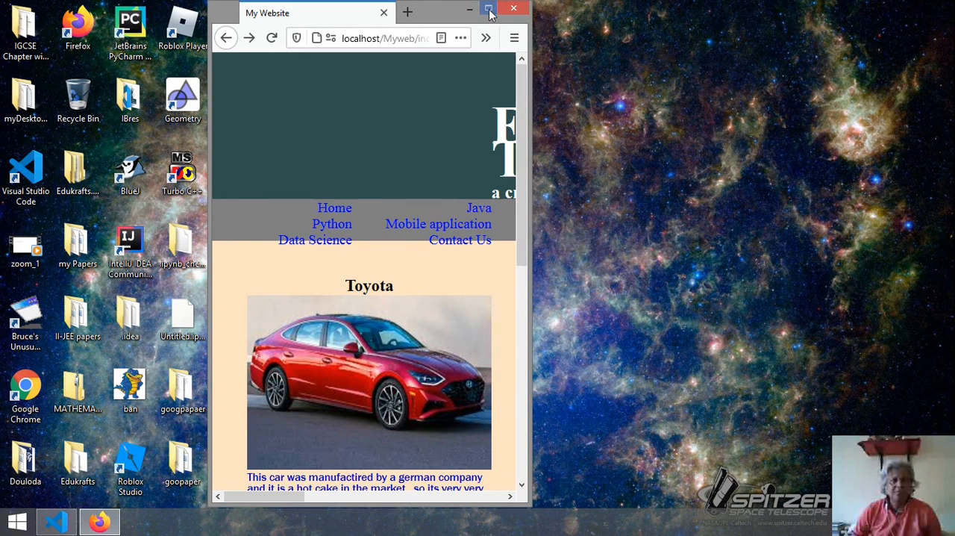
pyautogui.click(489, 10)
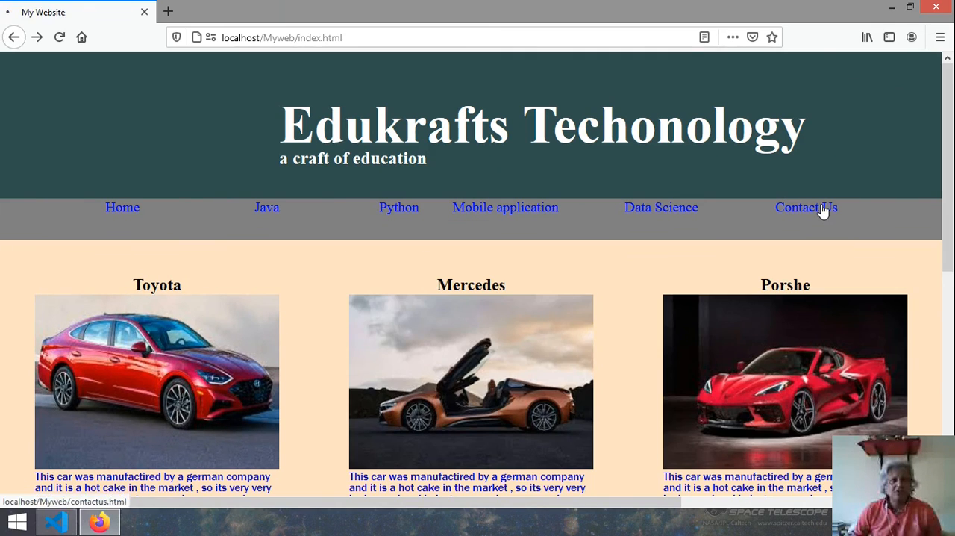
pyautogui.click(806, 207)
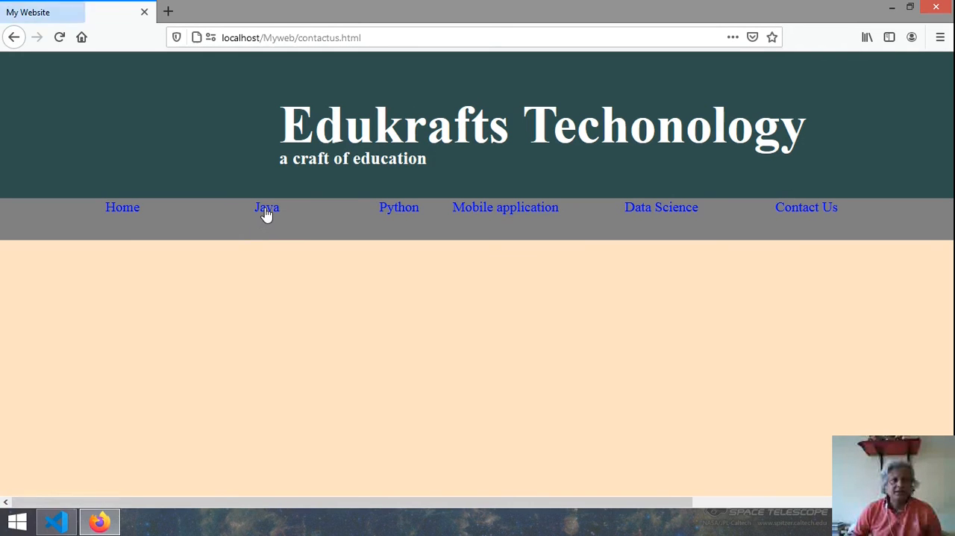
pyautogui.moveTo(266, 207)
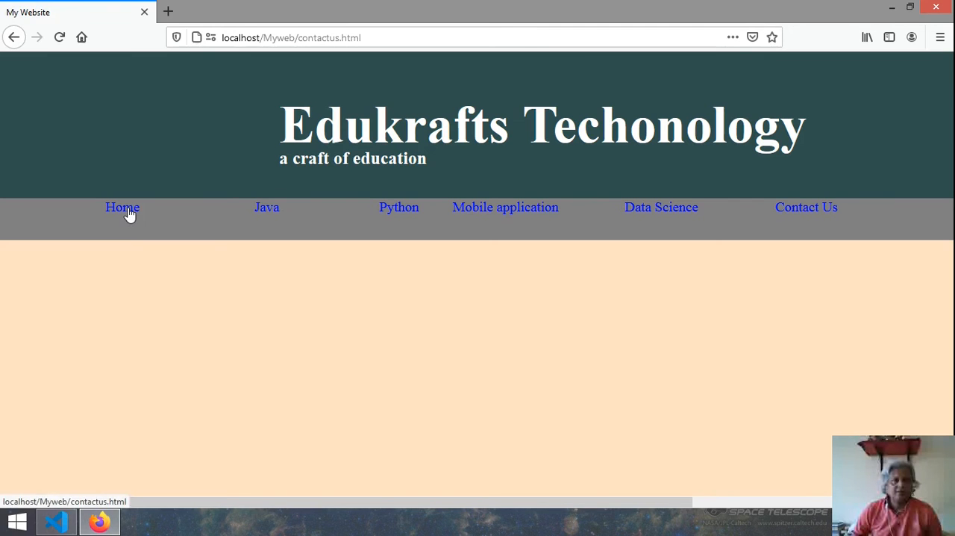
pyautogui.moveTo(291, 264)
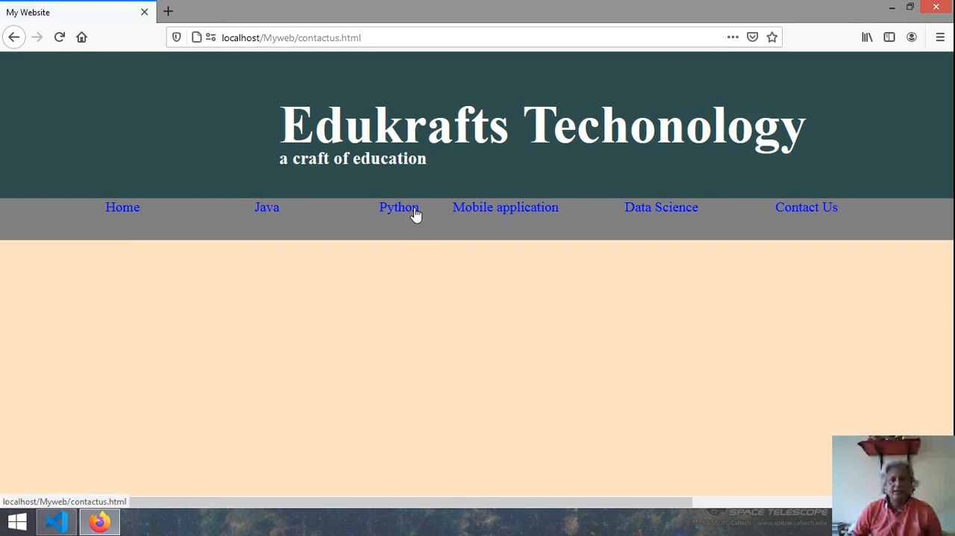
pyautogui.moveTo(820, 211)
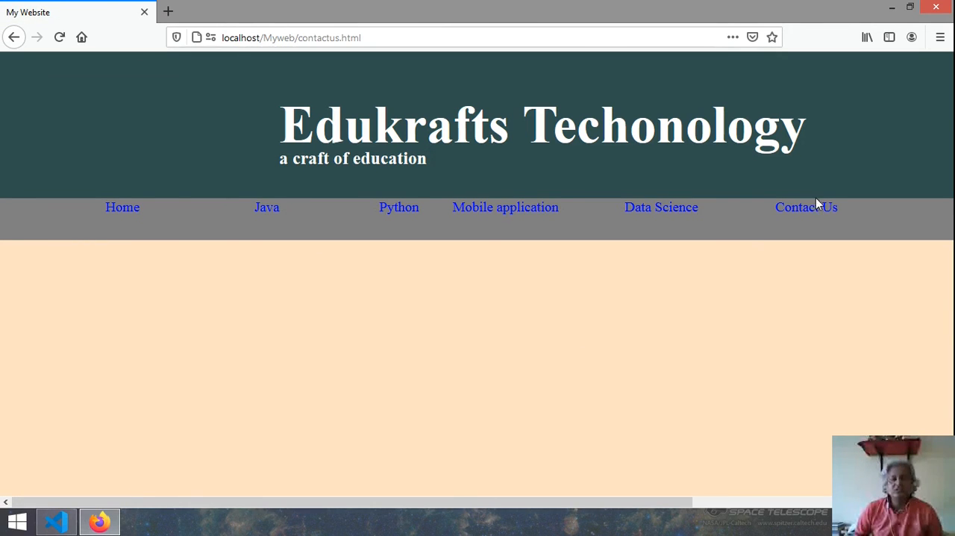
pyautogui.moveTo(190, 507)
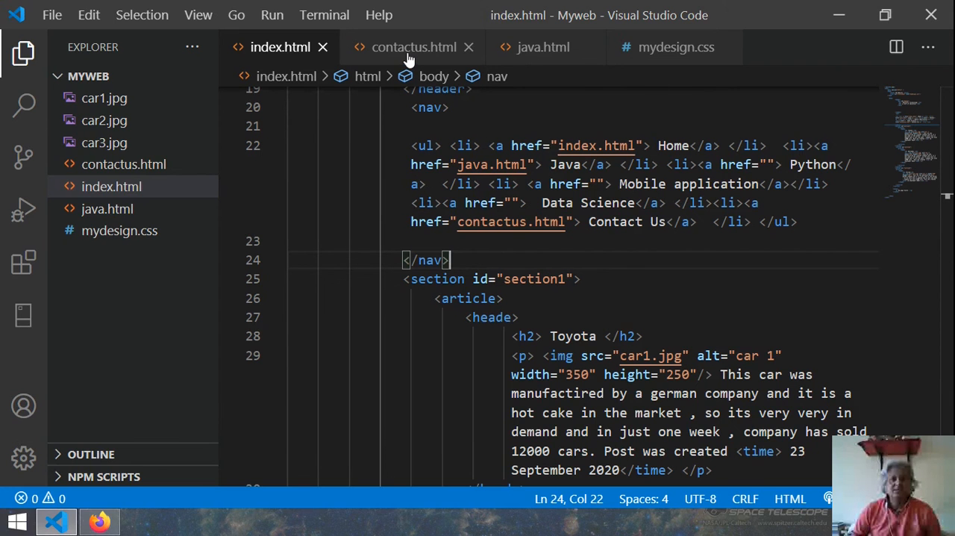
# In contactus.html, set the Home and Java hrefs to index.html and java.html, and start the Contact Us href
pyautogui.click(413, 47)
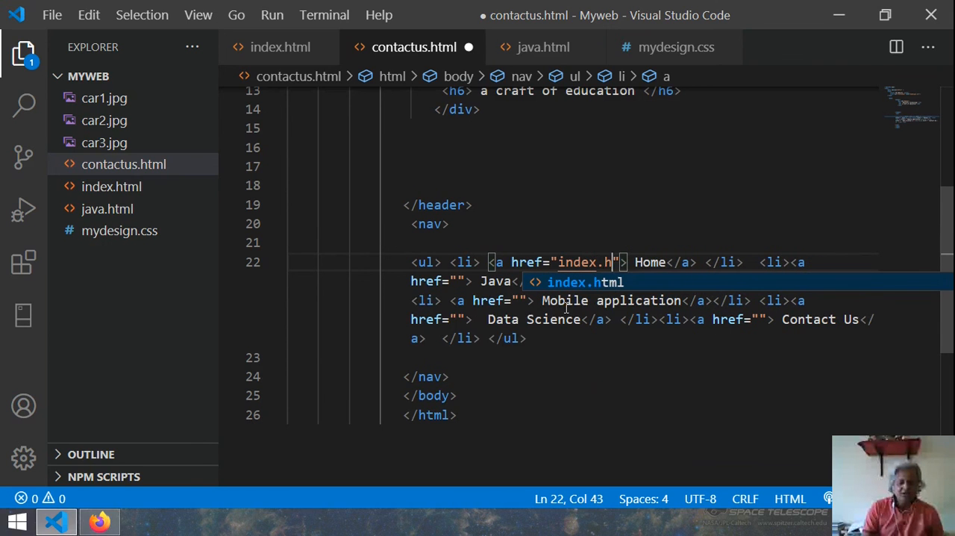
pyautogui.write('tml')
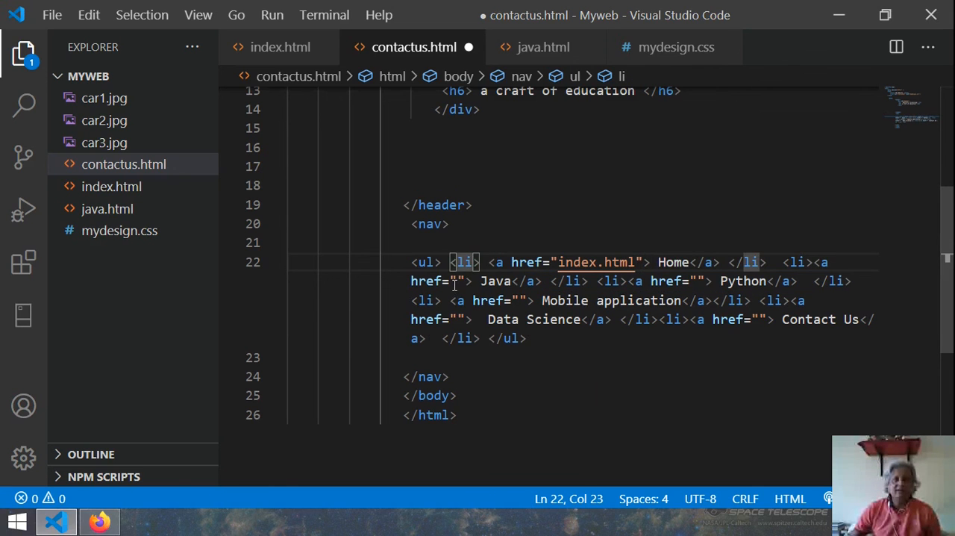
pyautogui.write('java.html')
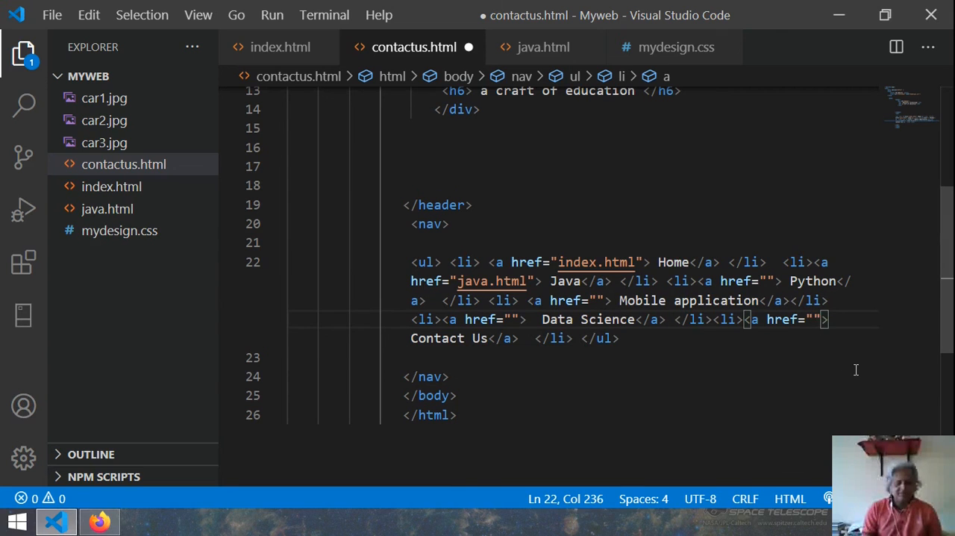
pyautogui.write('contact.html')
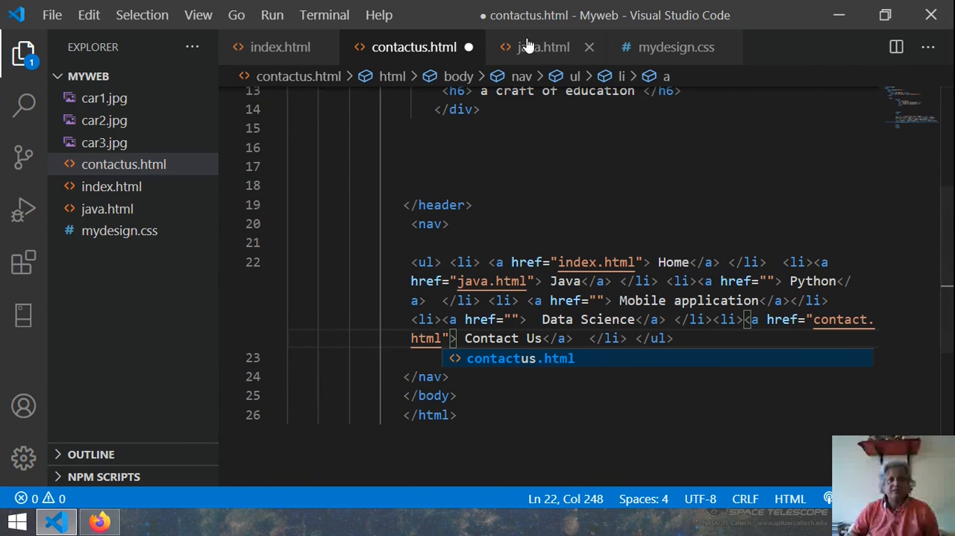
# In java.html, point the Home and Java links to index.html and java.html
pyautogui.click(543, 47)
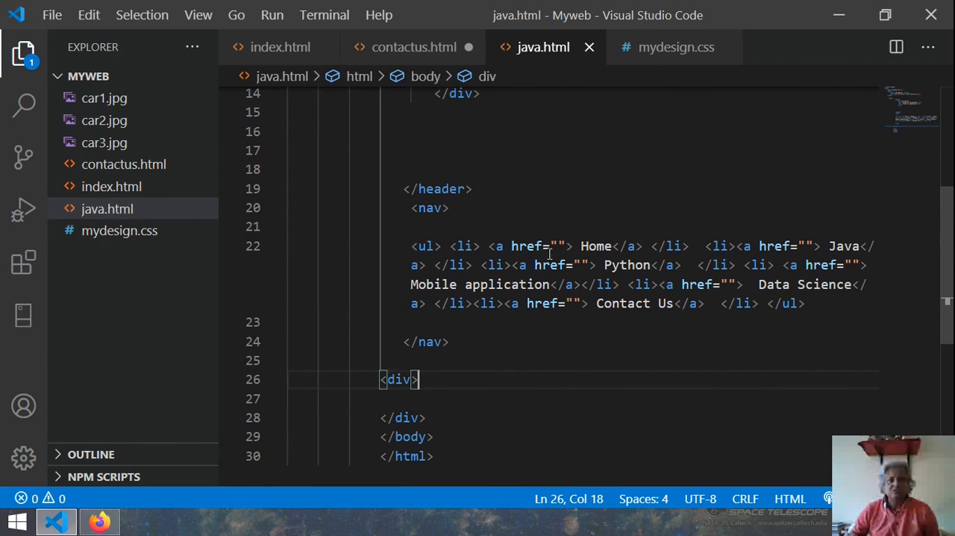
pyautogui.click(522, 247)
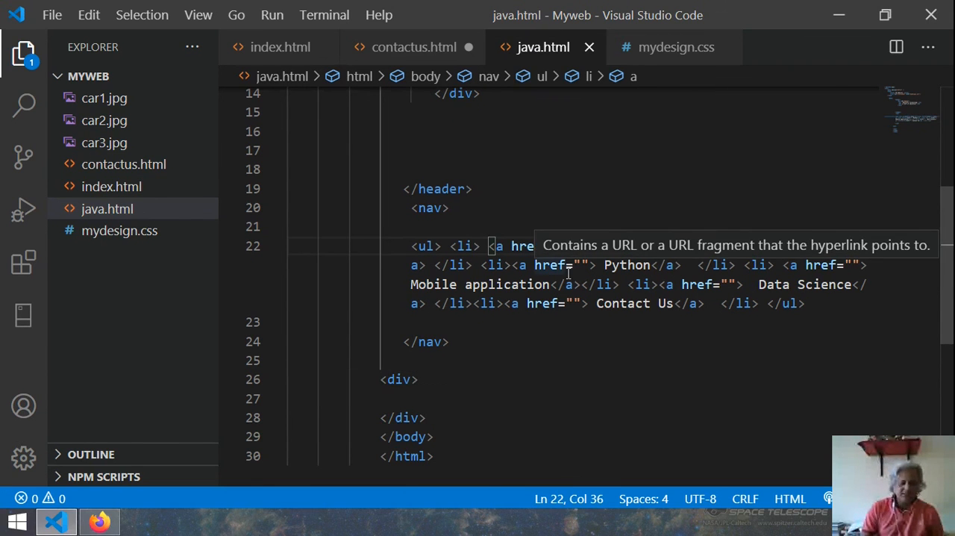
pyautogui.write('index.html"> Home</a> </li>  <li><a')
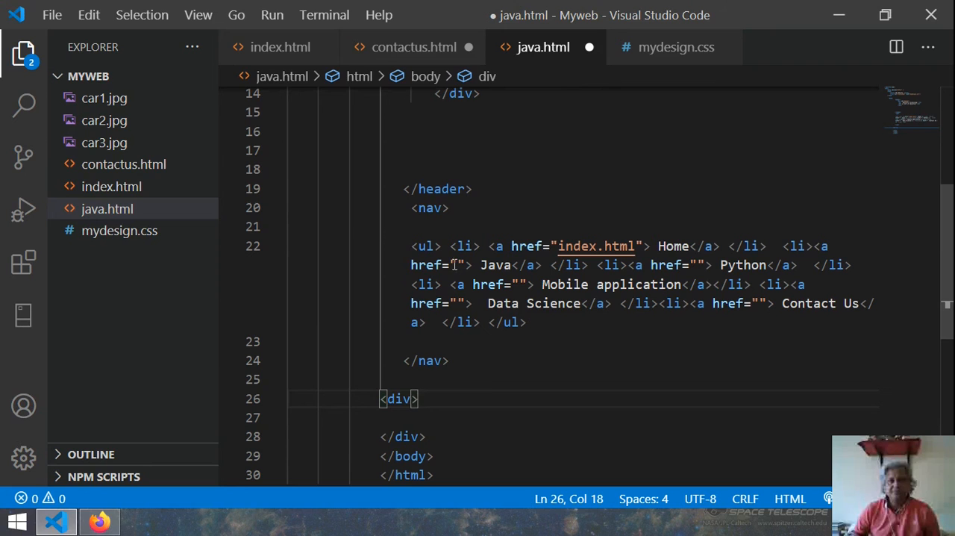
pyautogui.click(459, 265)
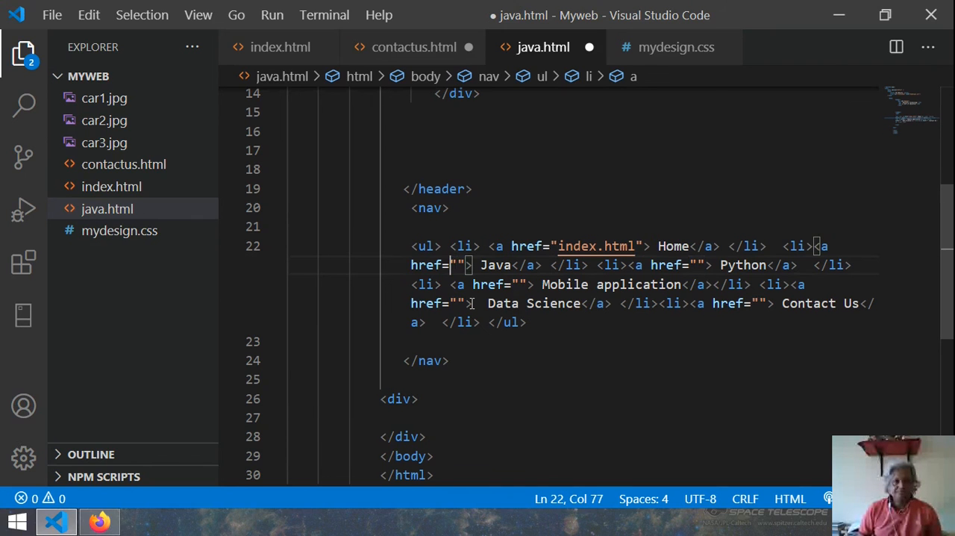
pyautogui.write('java')
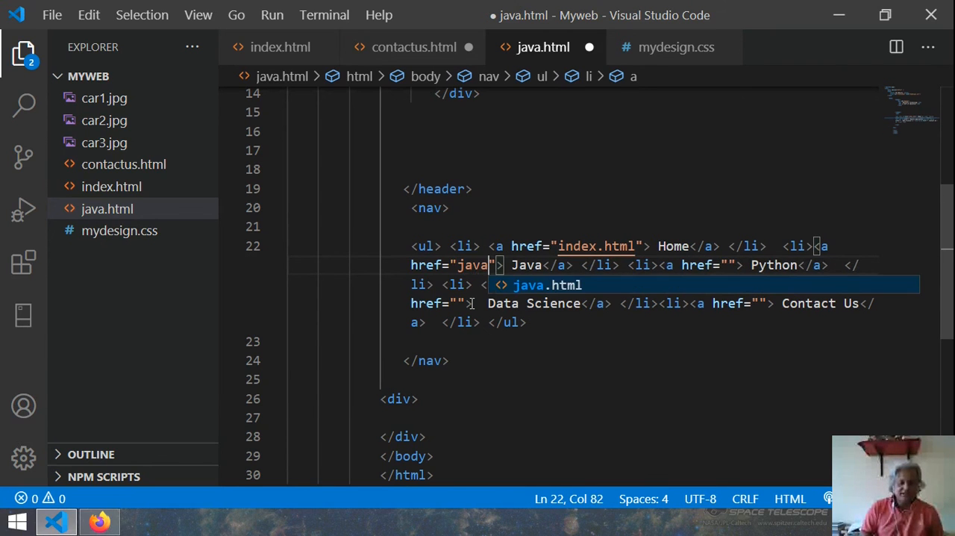
pyautogui.write('.htm')
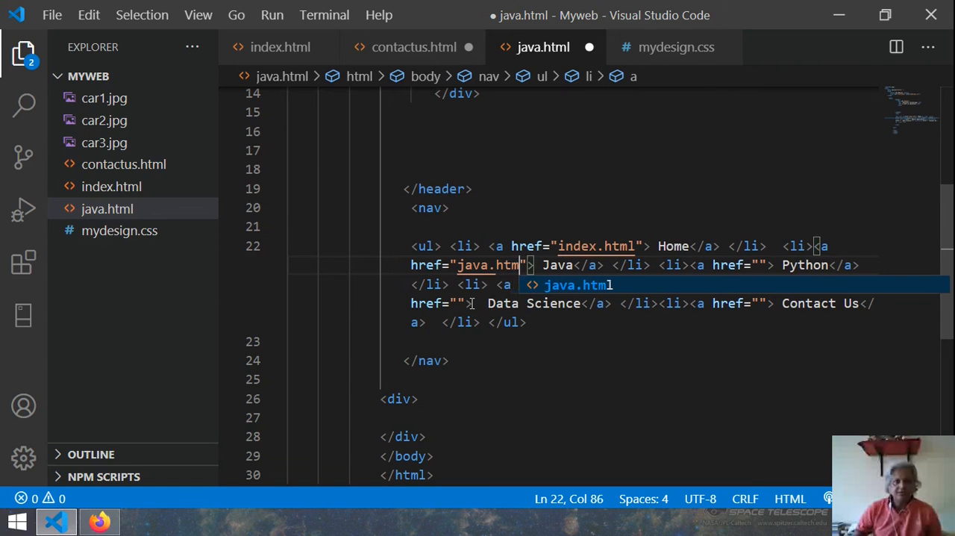
# Add a 'Mobile application' nav item and link Contact Us to contactus.html
pyautogui.write('<li> <a href=""> Mobile application</a></li> <li>')
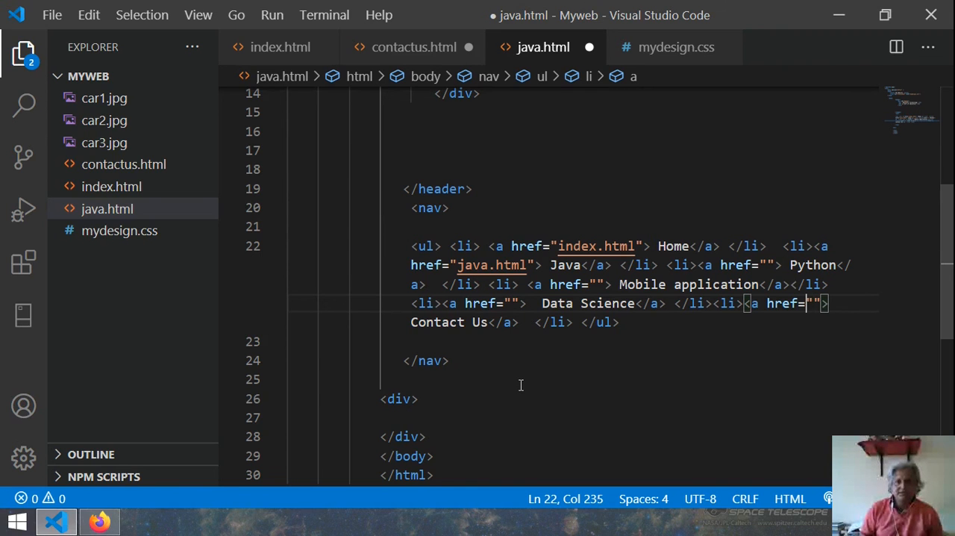
pyautogui.write('con')
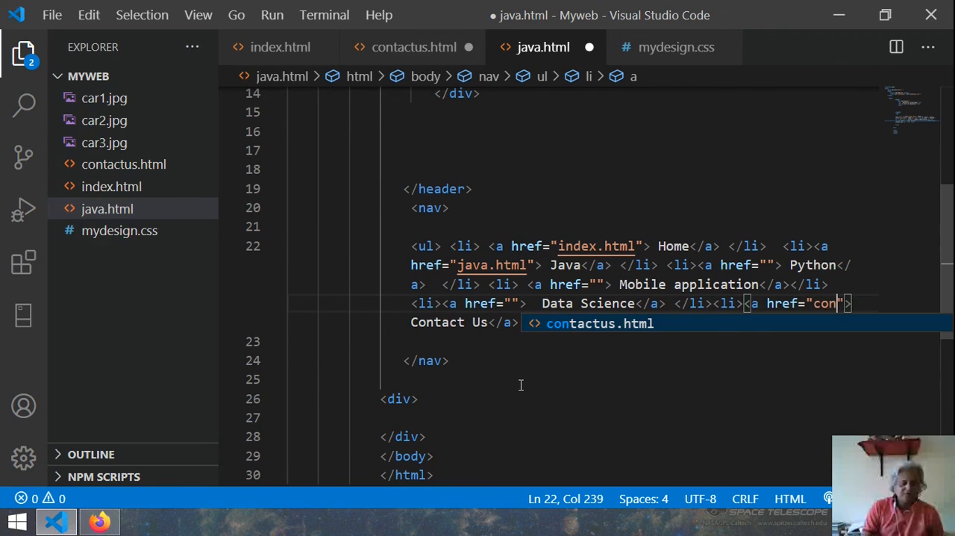
pyautogui.write('tactus.')
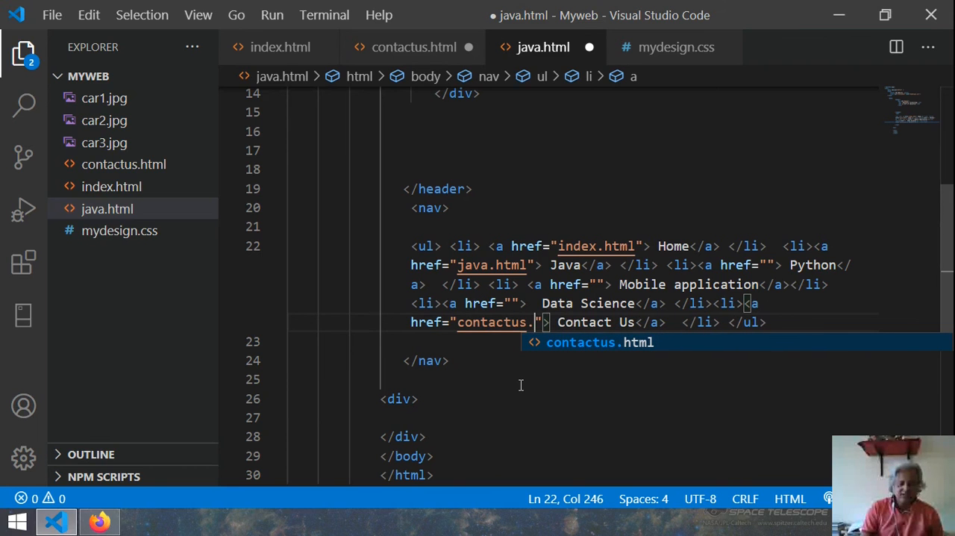
pyautogui.press('Tab')
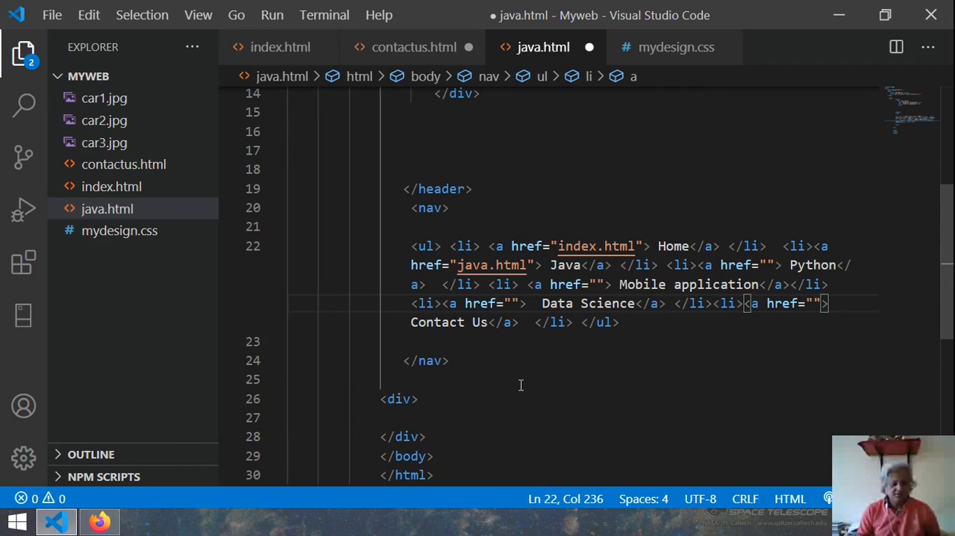
pyautogui.write('contactus.html')
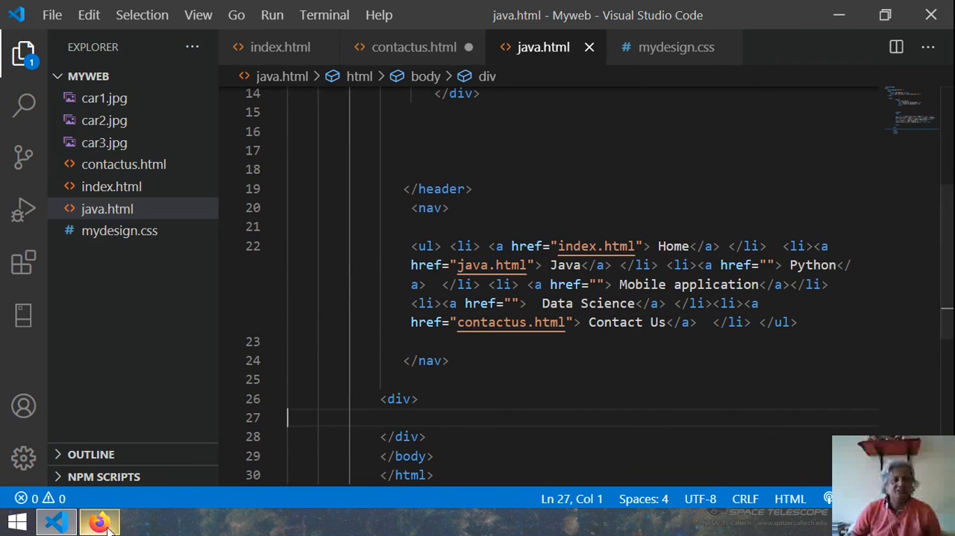
# In Firefox, navigate Contact Us → Home → Java → Contact Us → Home → Java via the nav links
pyautogui.click(100, 521)
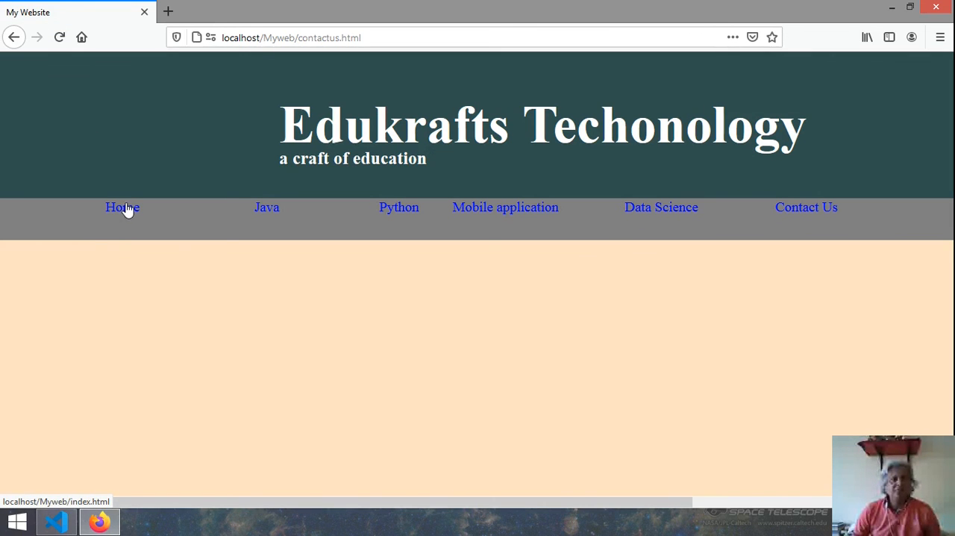
pyautogui.click(122, 207)
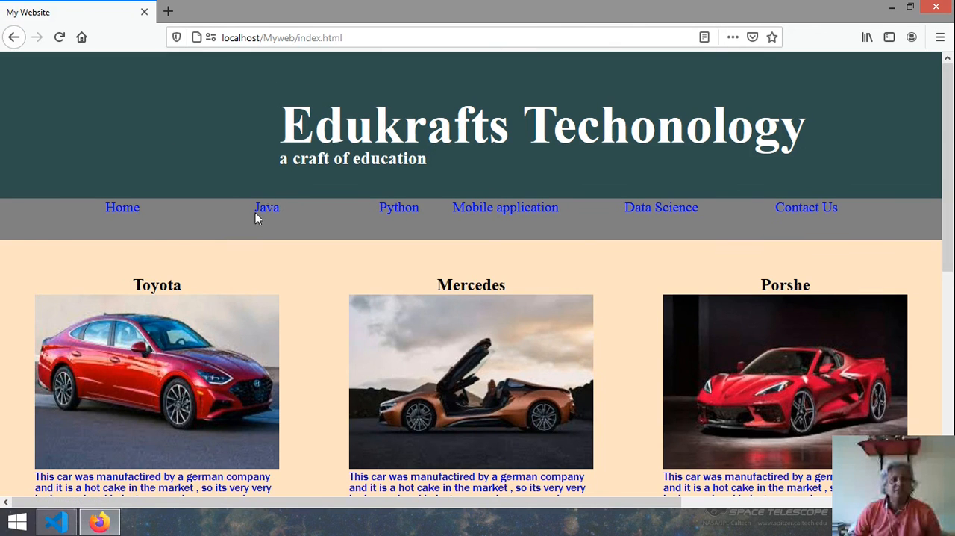
pyautogui.click(266, 206)
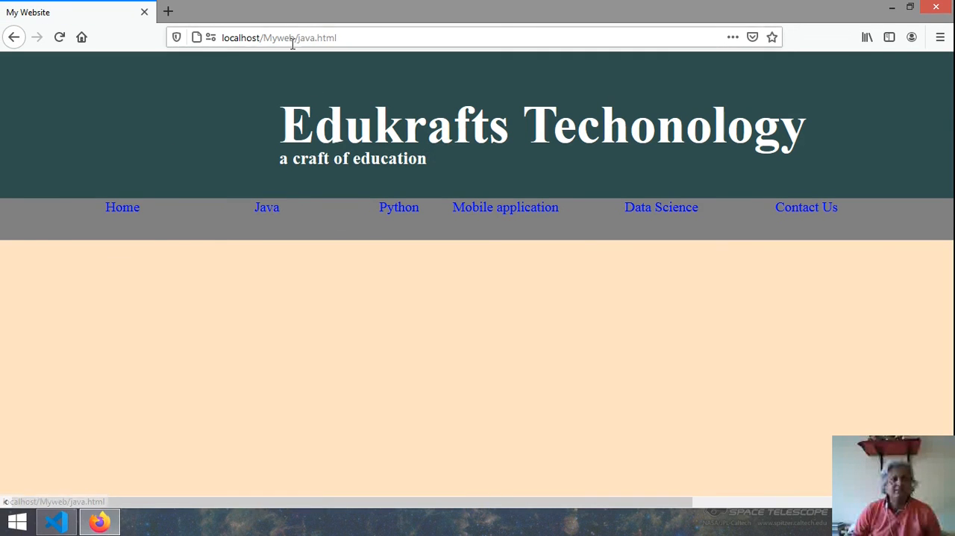
pyautogui.click(280, 37)
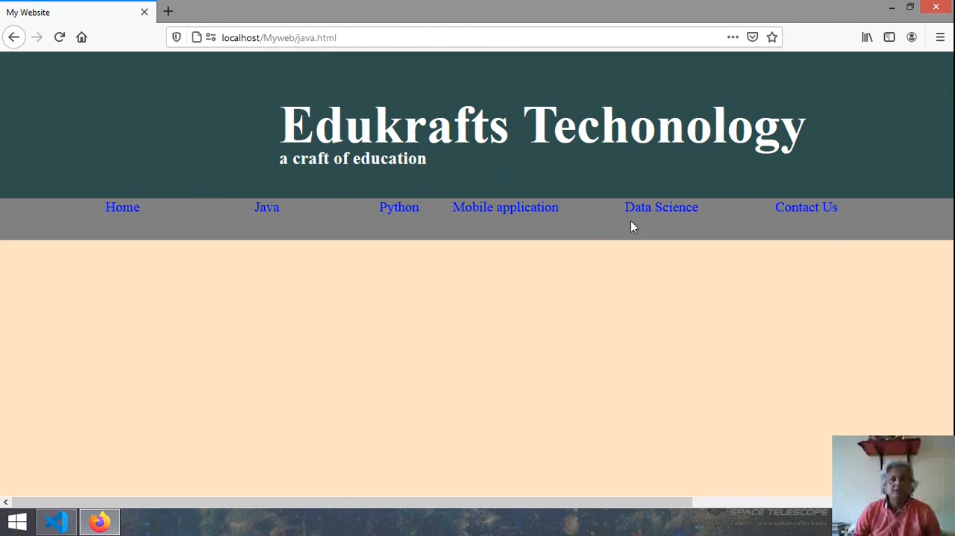
pyautogui.click(806, 207)
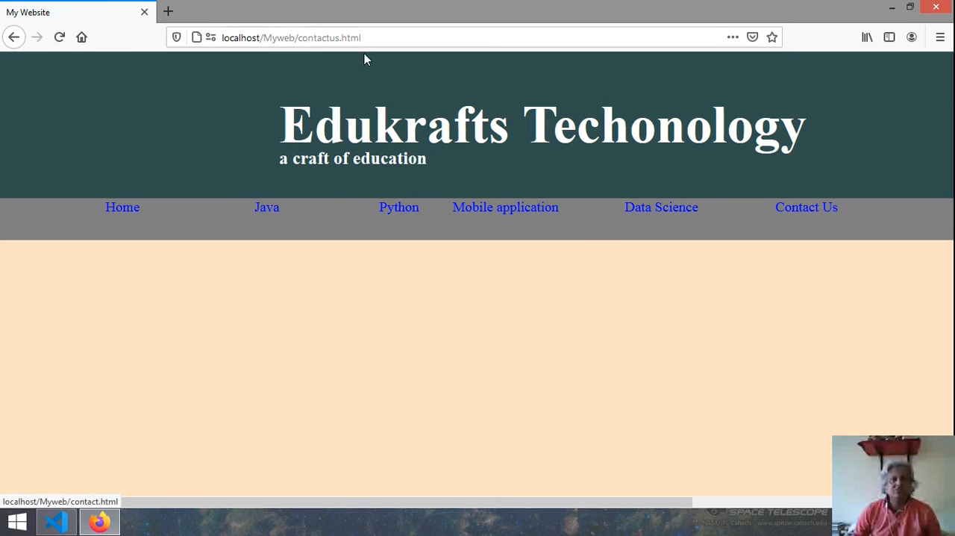
pyautogui.moveTo(459, 427)
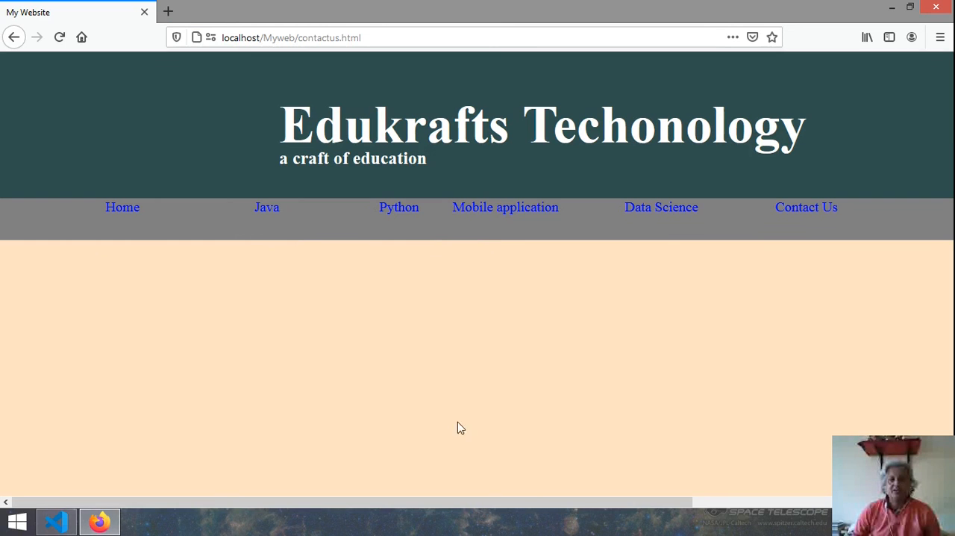
pyautogui.moveTo(122, 212)
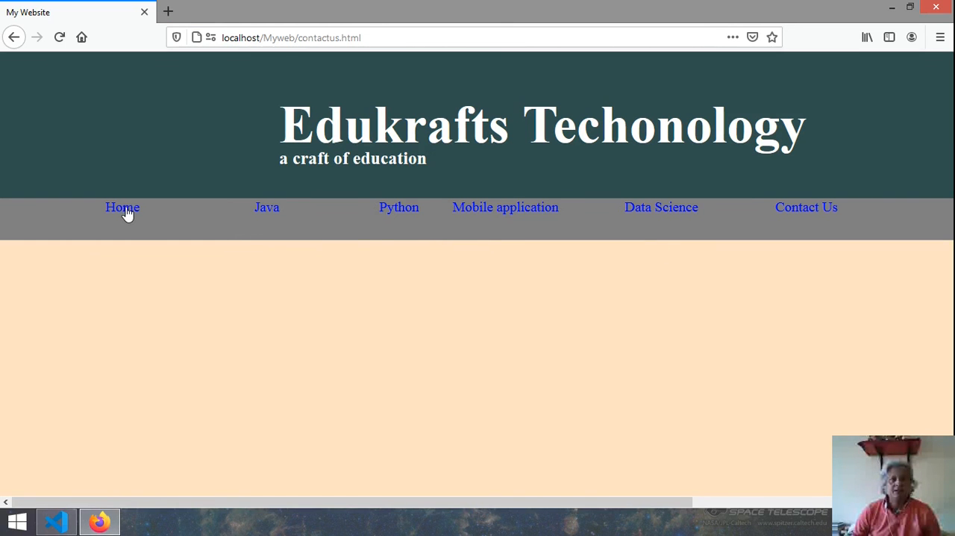
pyautogui.click(122, 206)
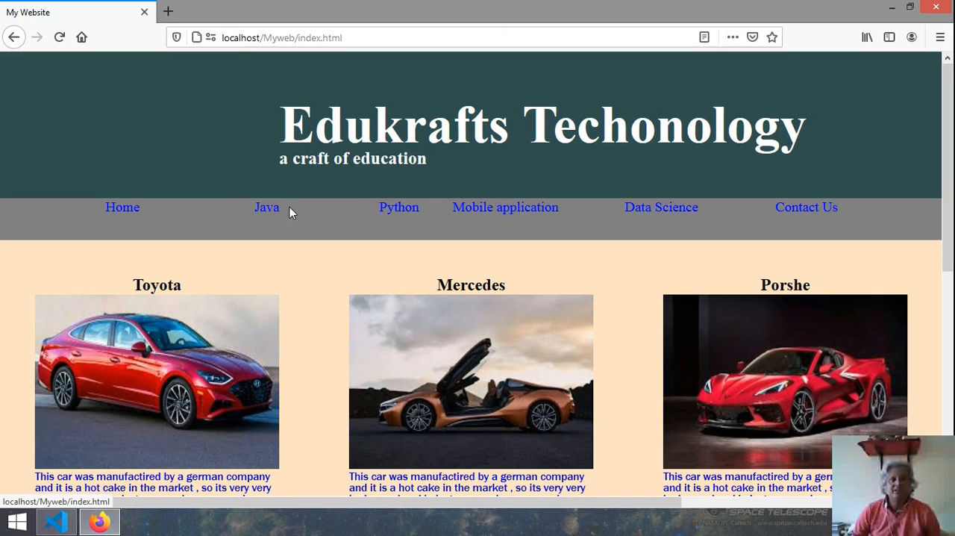
pyautogui.click(266, 207)
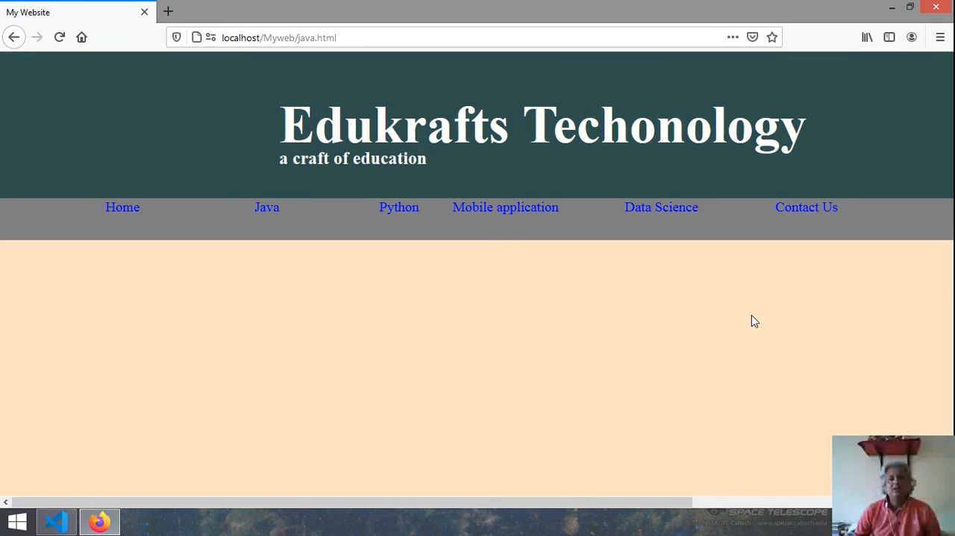